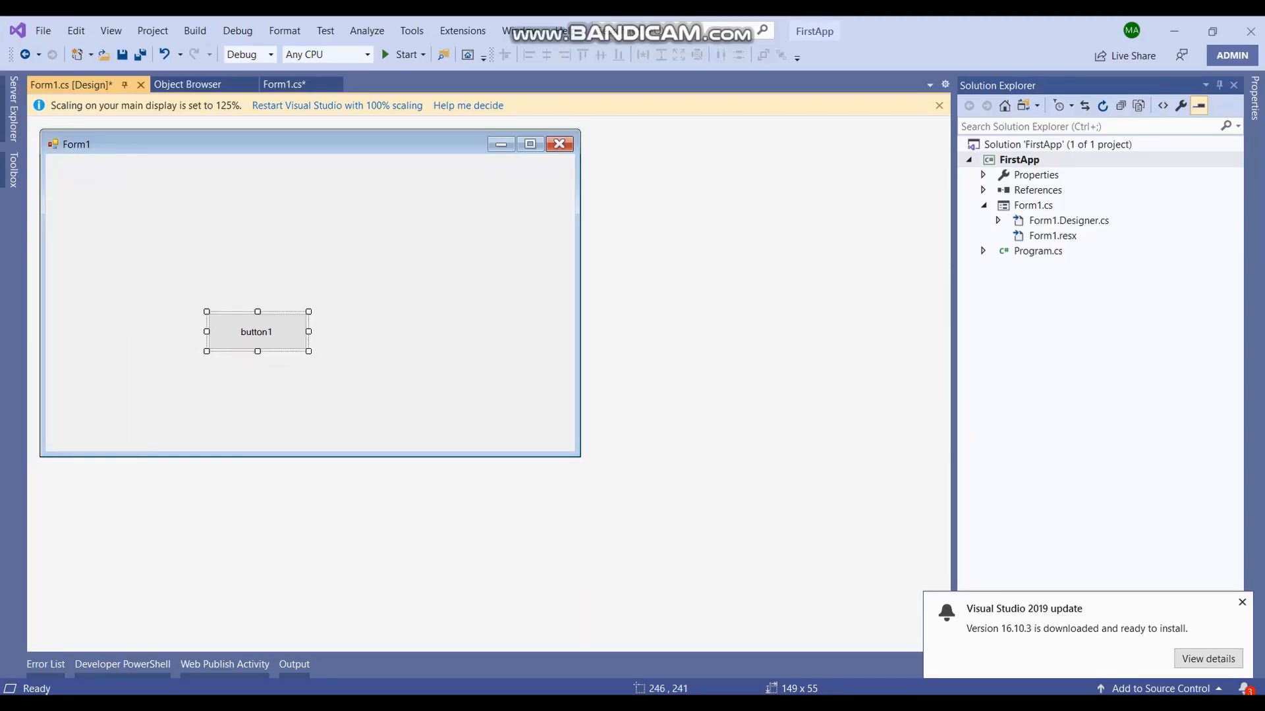
Step: Generate an empty button1_Click handler from the Form1 designer and show Form1.cs
left_click_drag(257, 332, 284, 282)
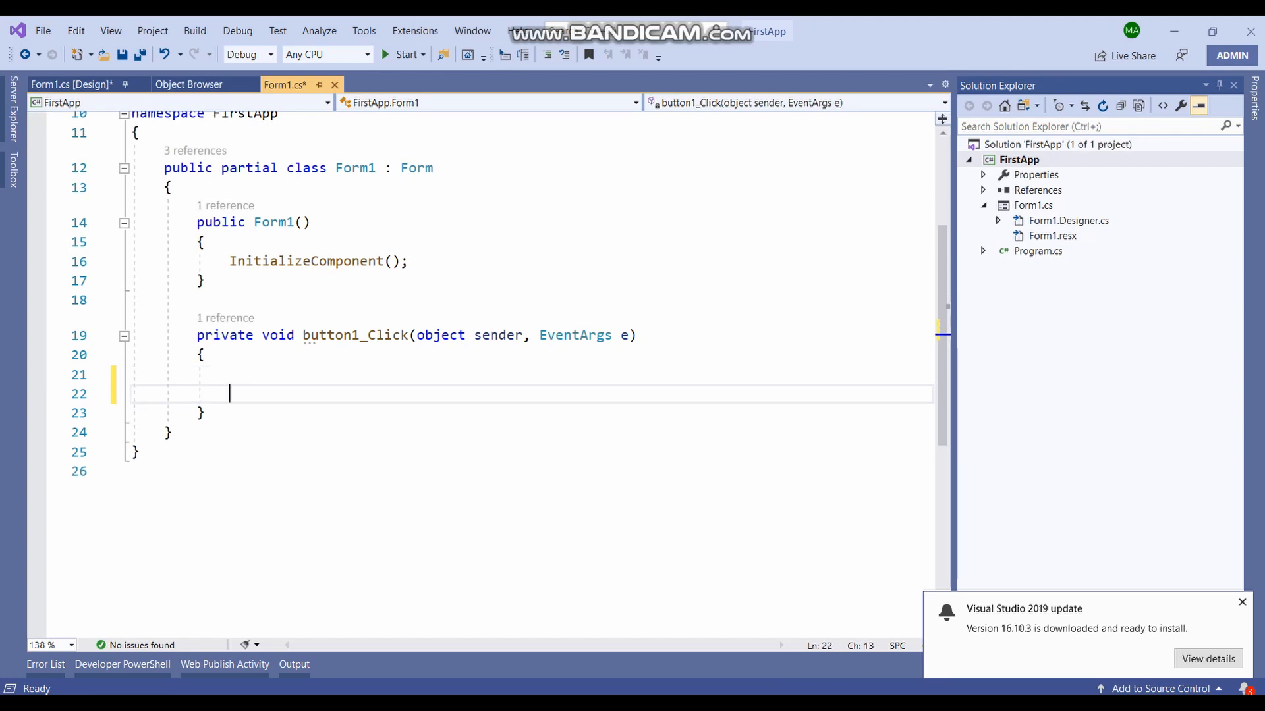
Step: Declare a new FolderBrowserDialog and an if block testing ShowDialog() == DialogResult.OK
type("FolderBrowserDialog folderBrowserDialog")
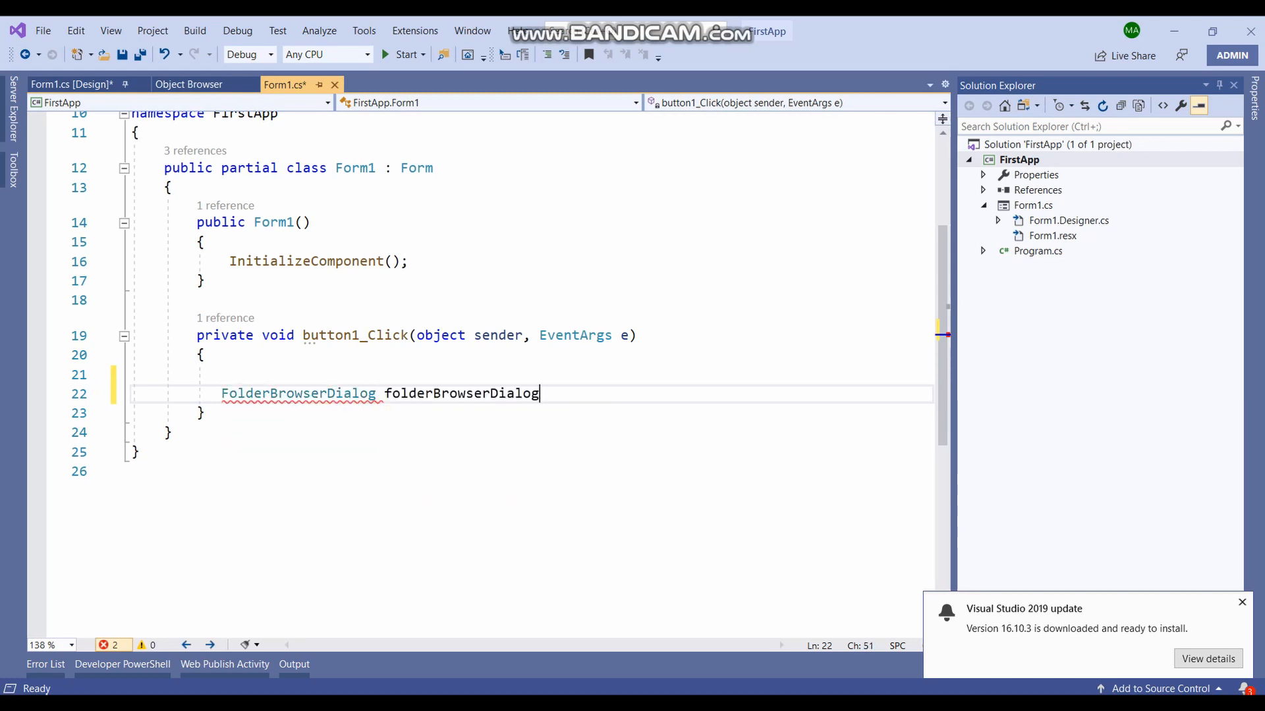
type("=new")
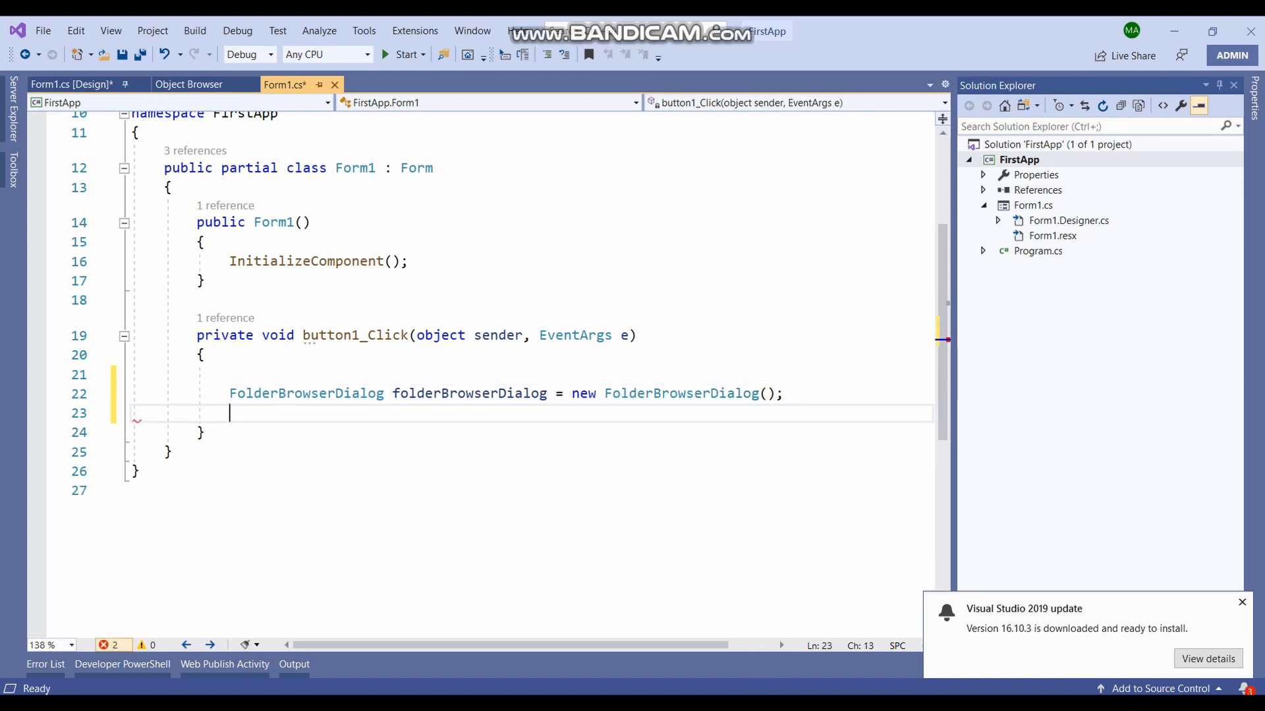
type("if(folderBrowserDialog.ShowDialog()==")
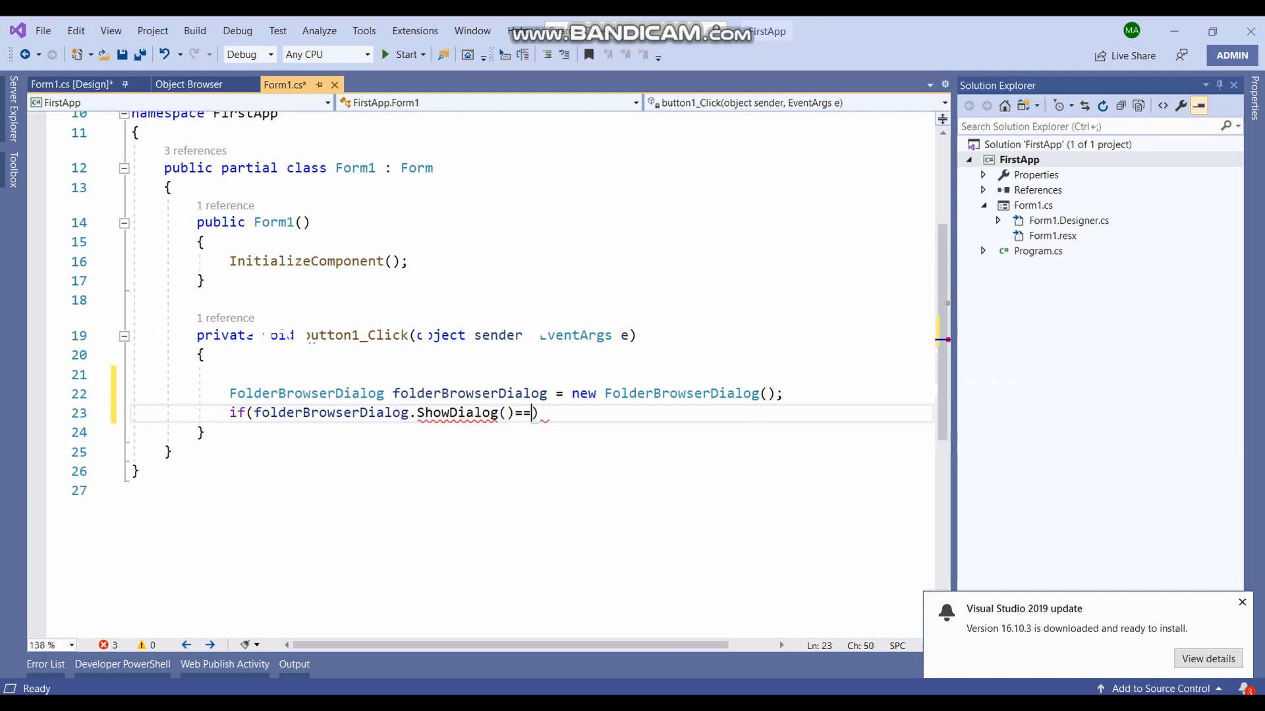
type("DialogResult.OK")
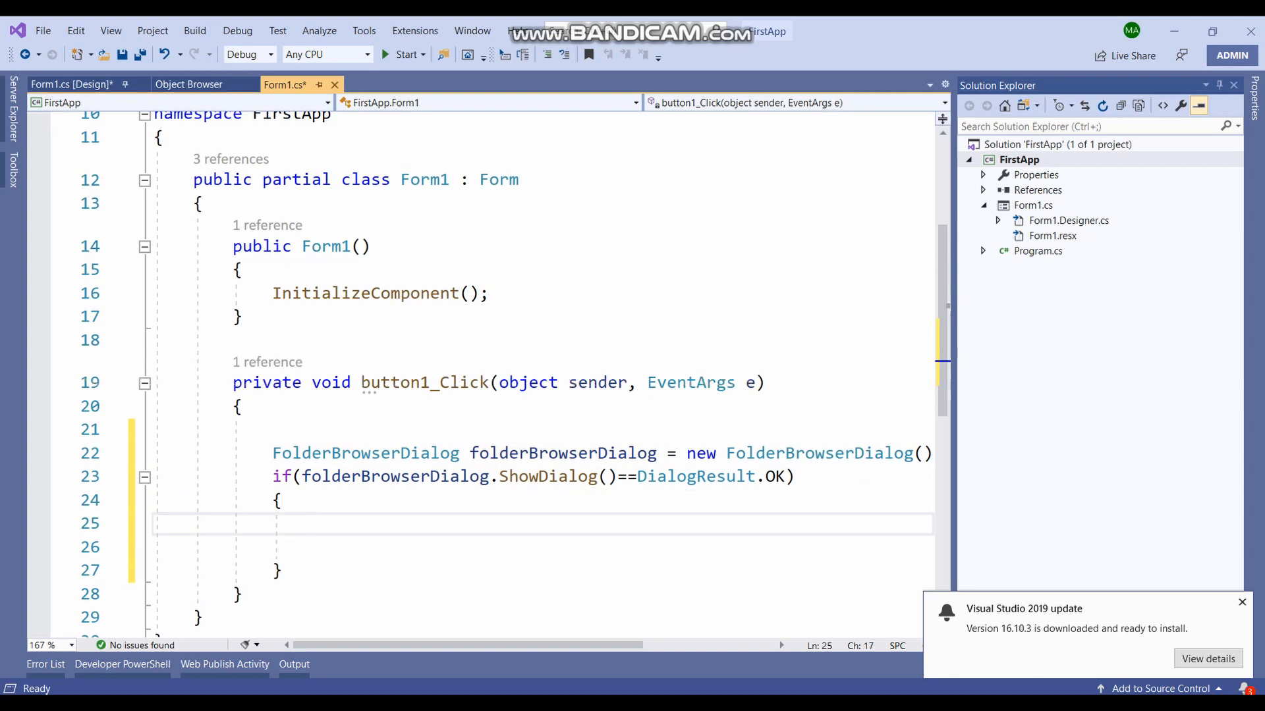
Step: Insert try { } catch (Exception ert) { } in the OK branch and begin a System statement
type("try { }")
type("catch")
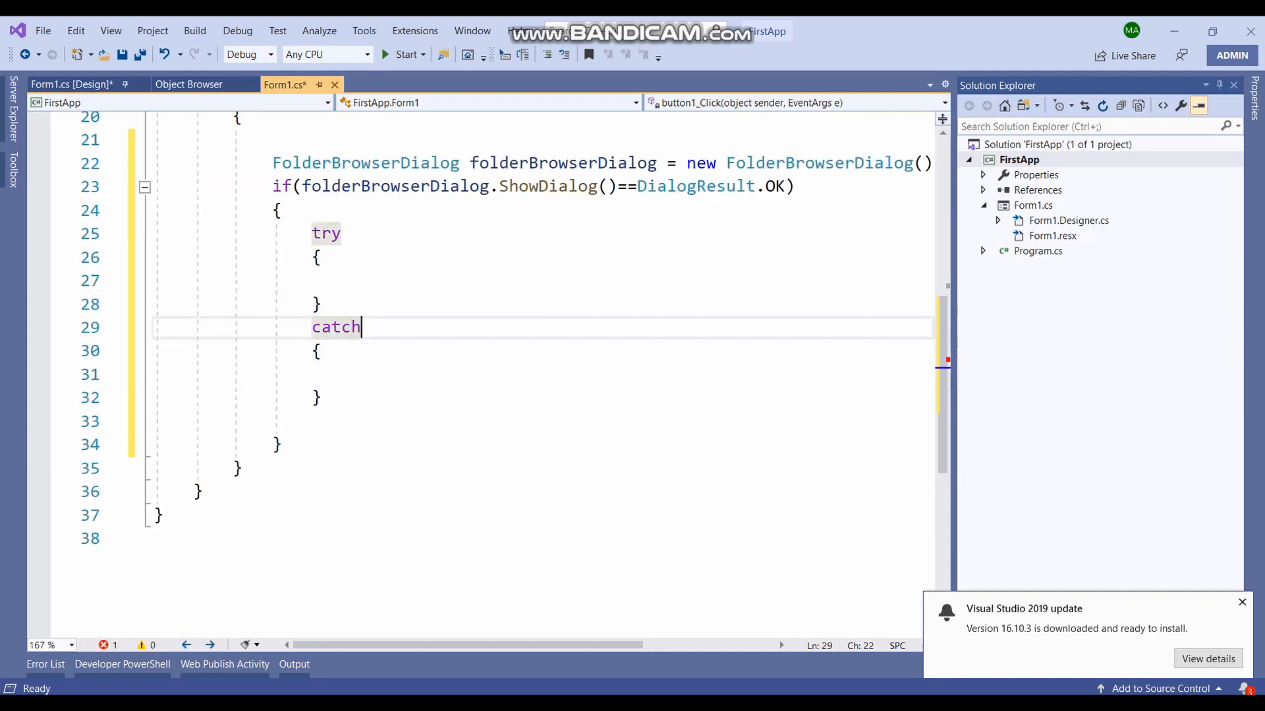
type("(Exception ert)")
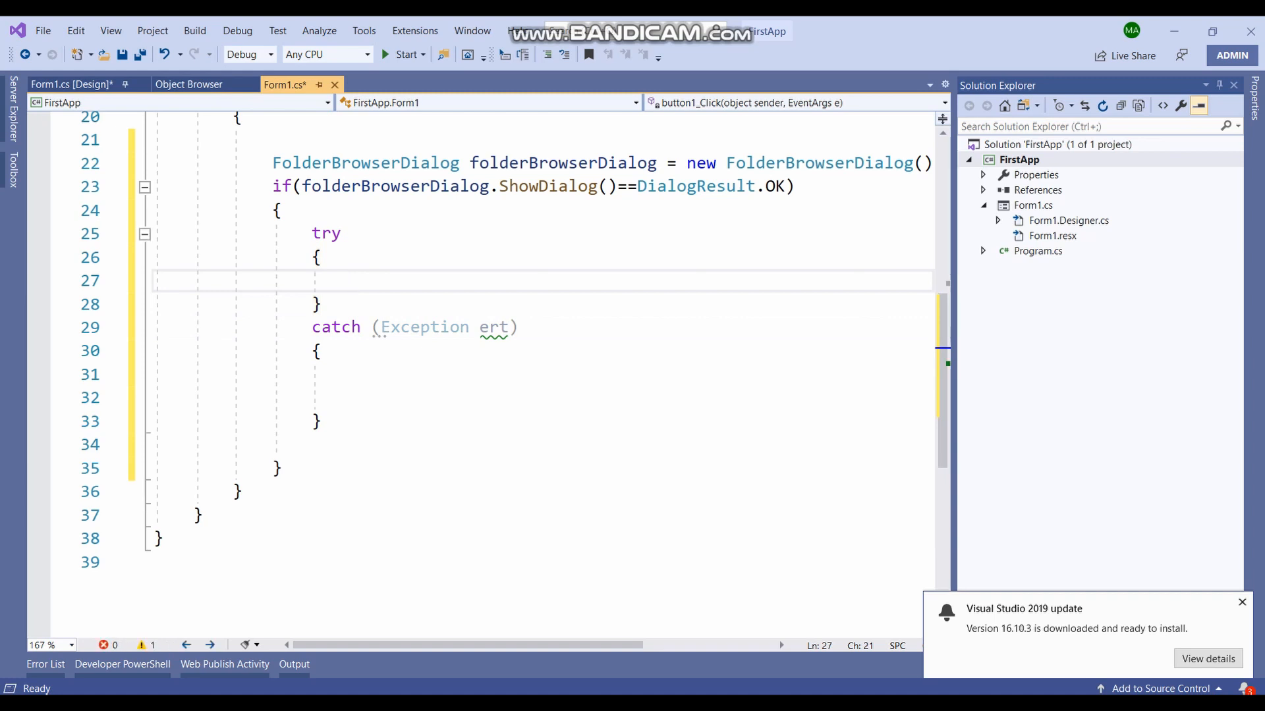
type("System.IO.")
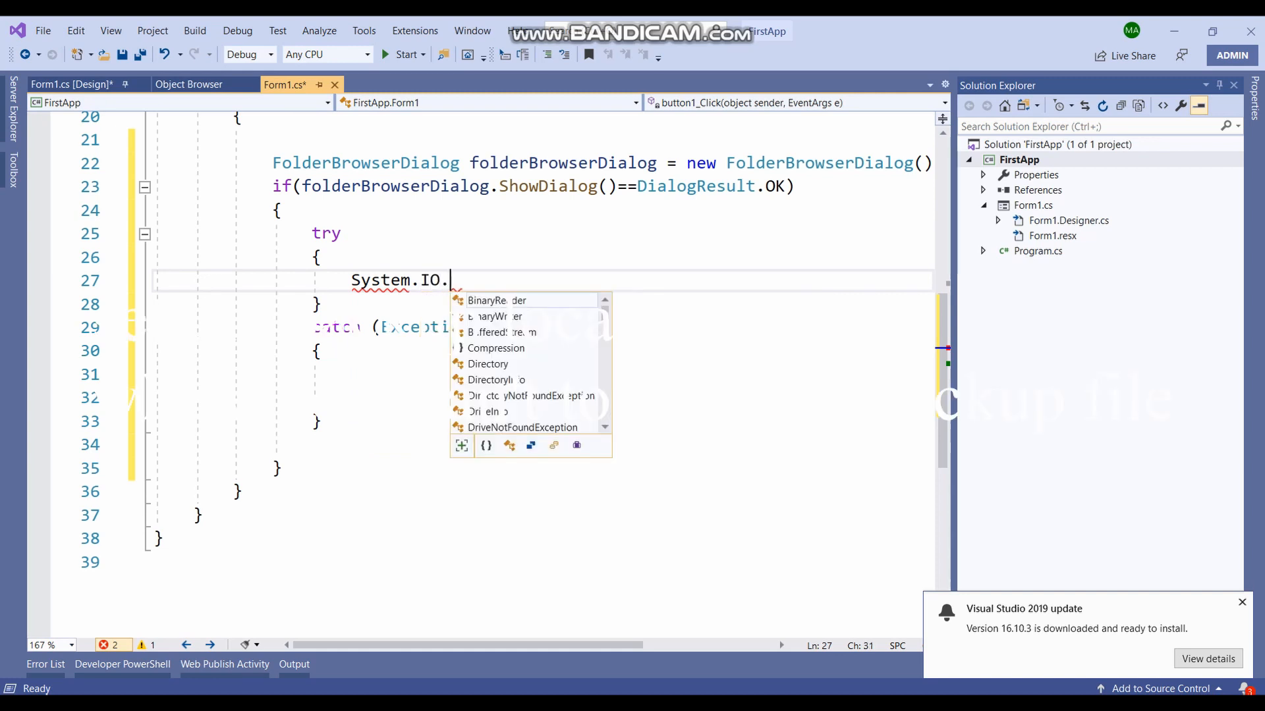
Step: Call System.IO.Directory.CreateDirectory(folderBrowserDialog.SelectedPath + "myfolder") in the try block
type("Creat")
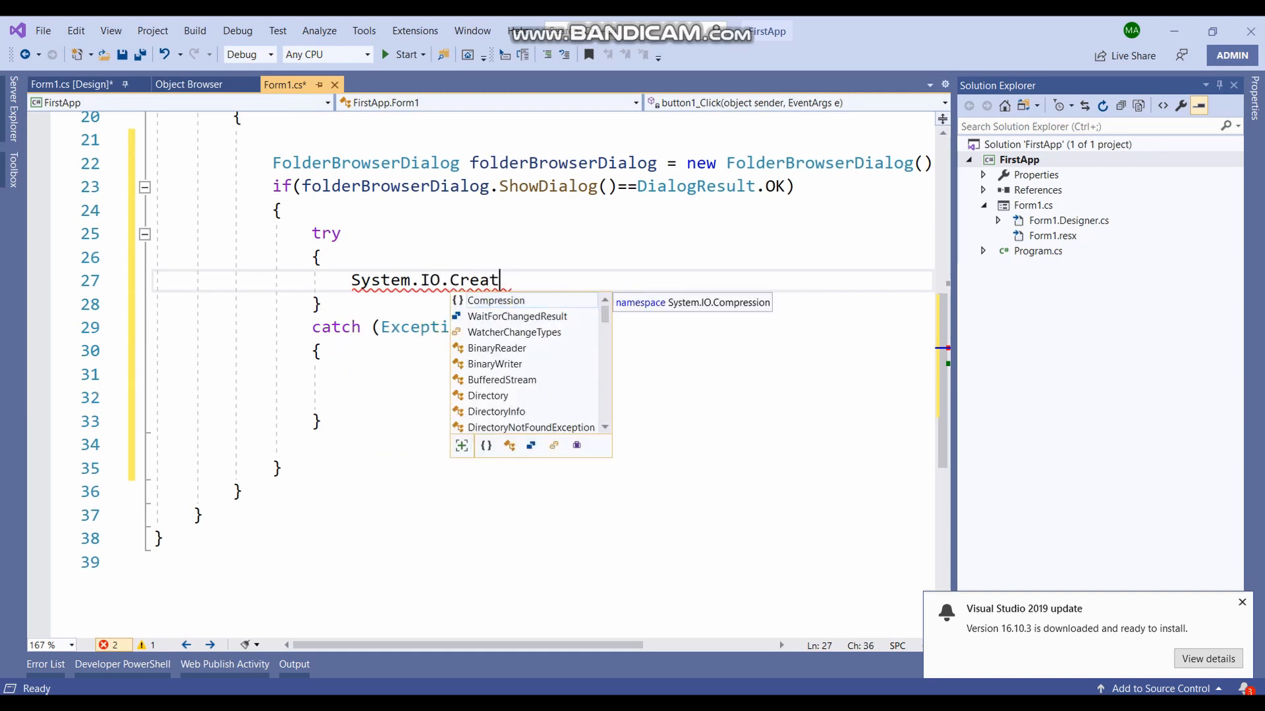
type("Directory.")
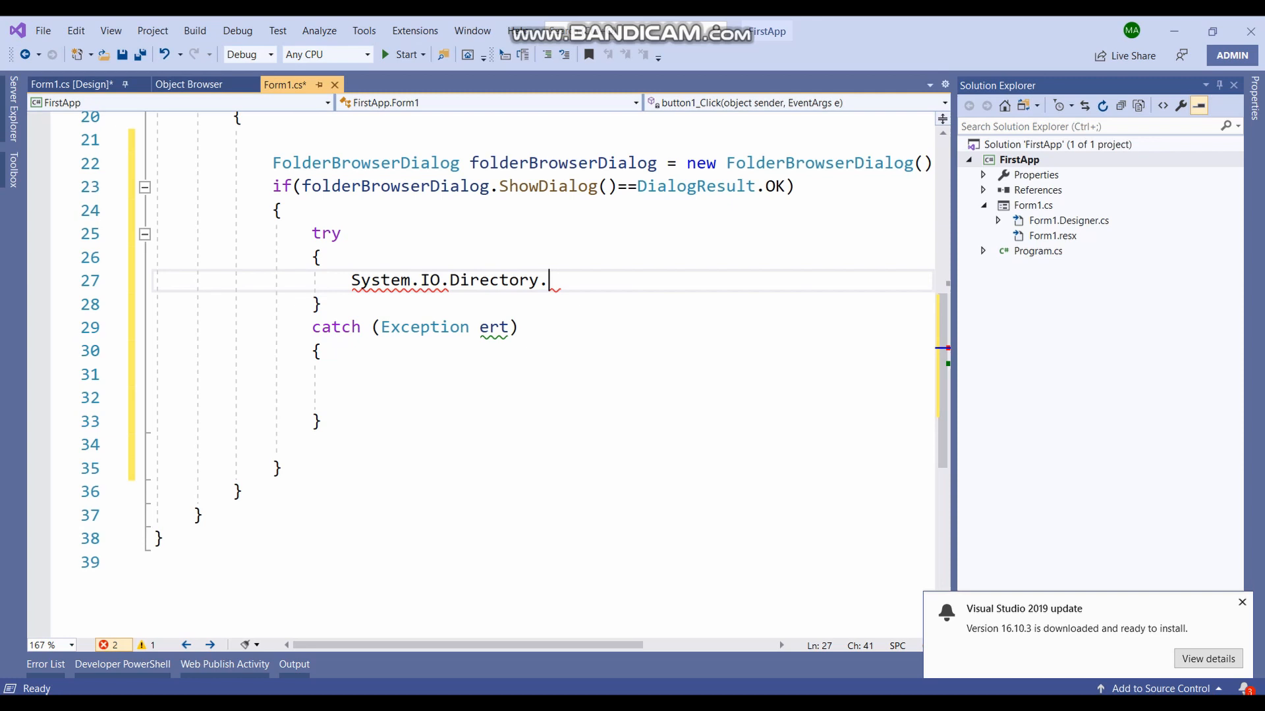
type("CreateDirectory(")
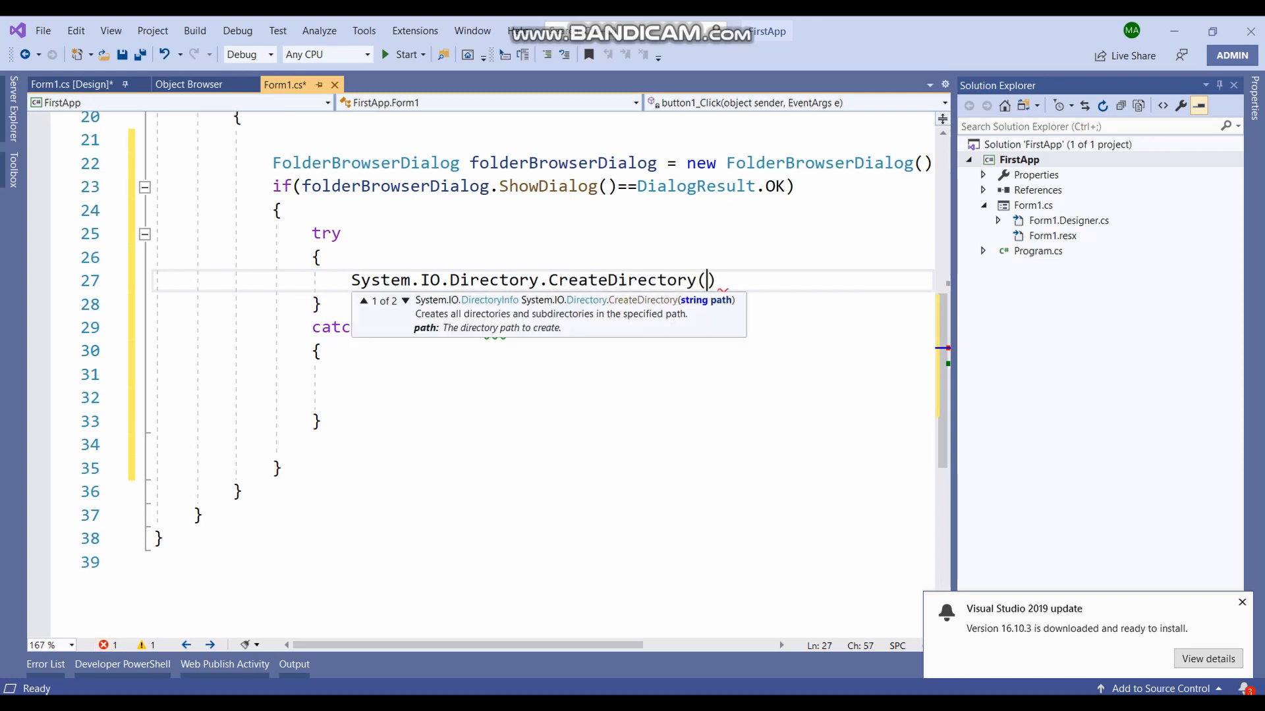
type("folderBrowserDialog")
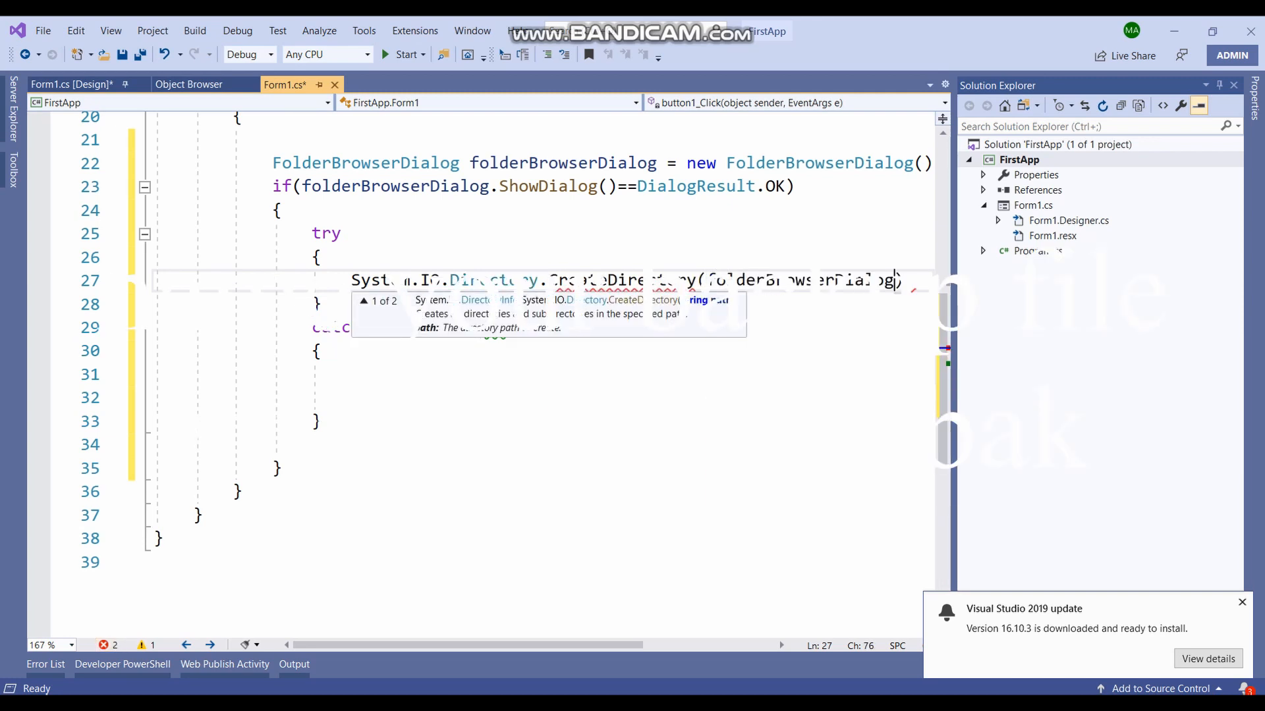
type(".De")
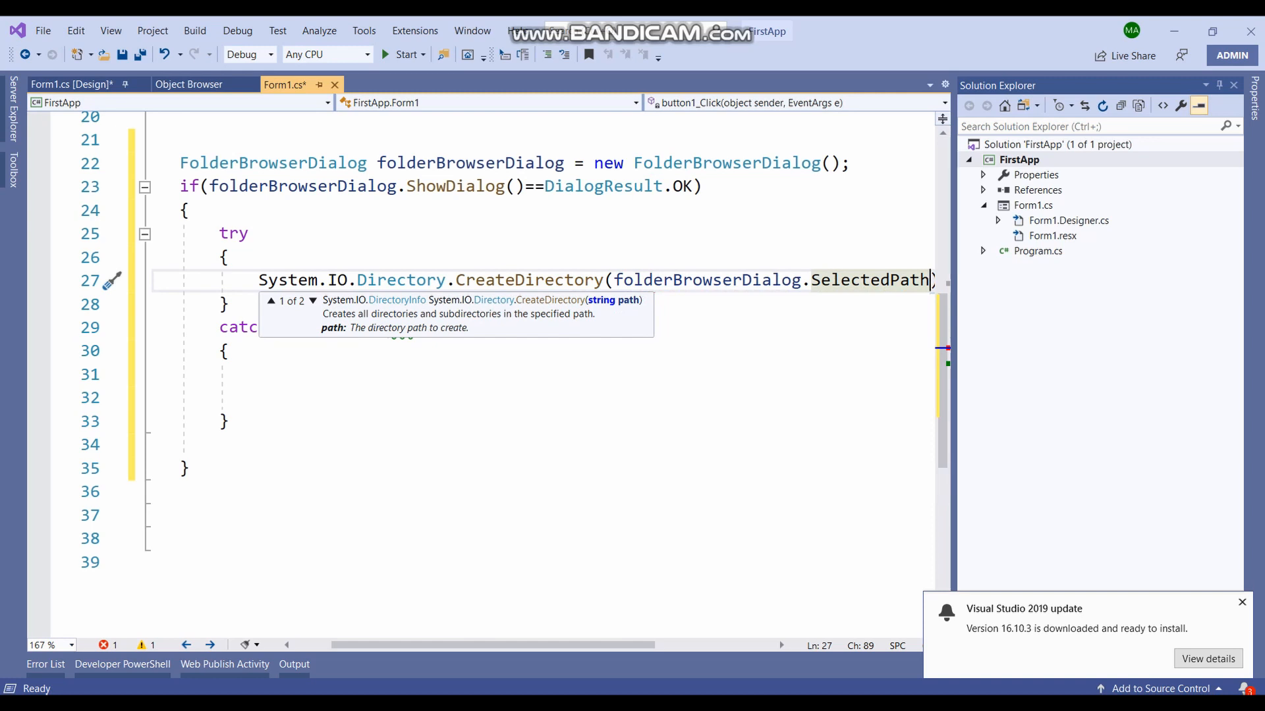
type("+\"")
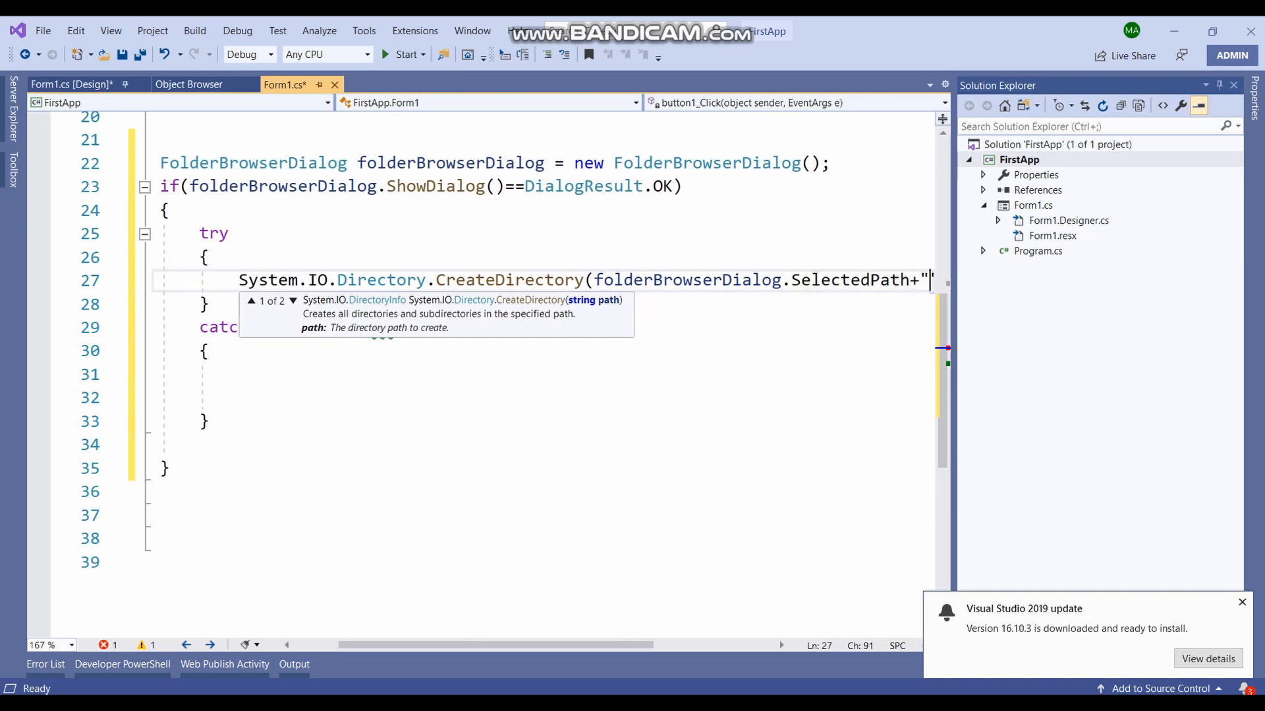
type("my")
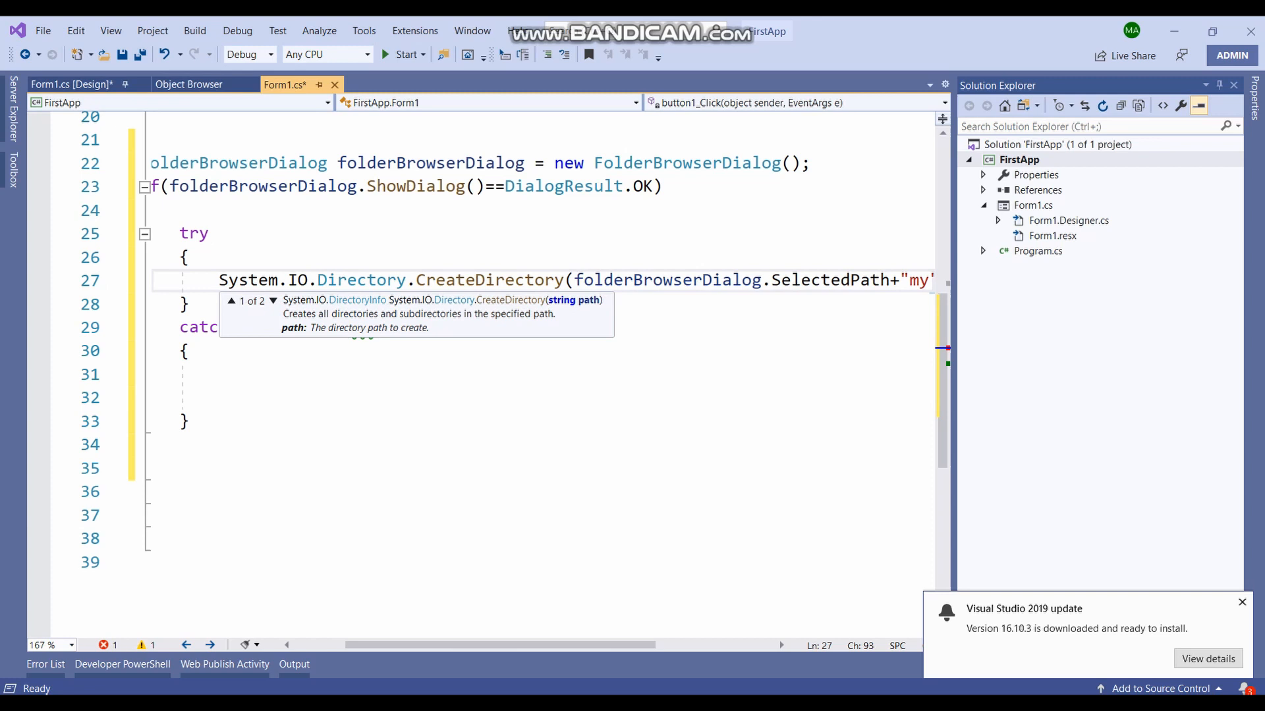
type("folder\");")
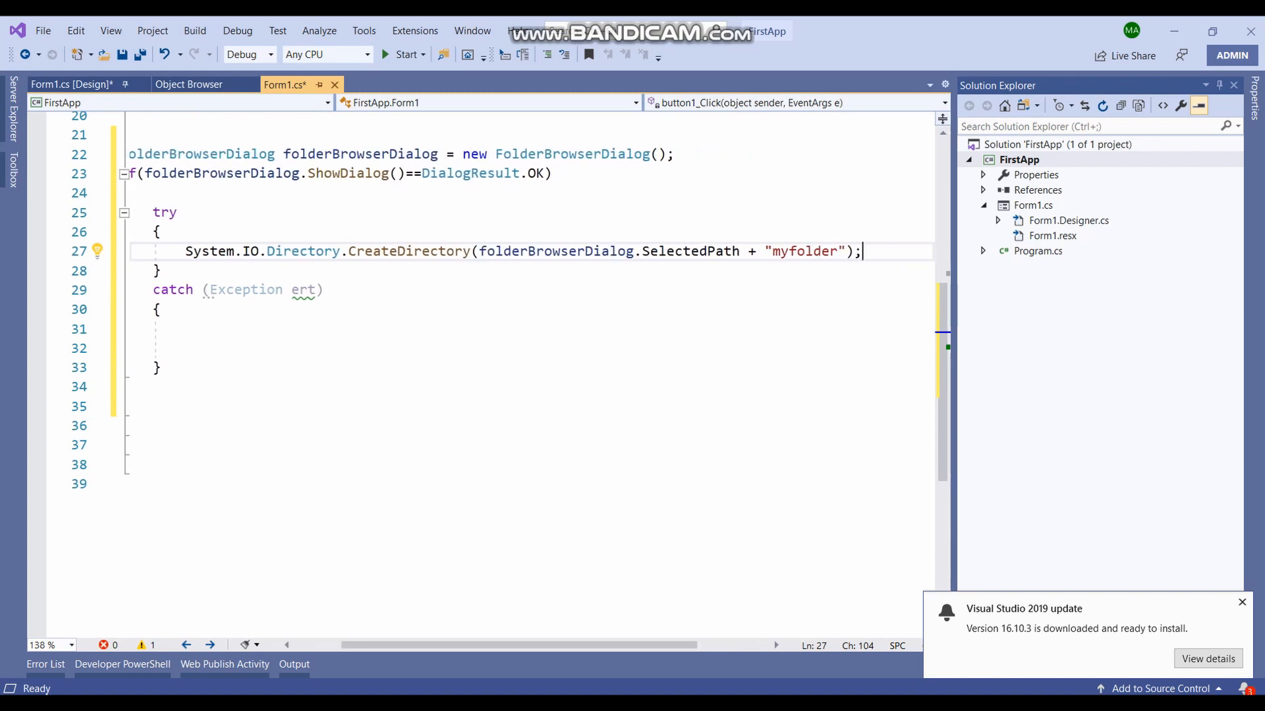
Step: Start FirstApp in the debugger so the Form1 window with button1 appears
left_click(407, 55)
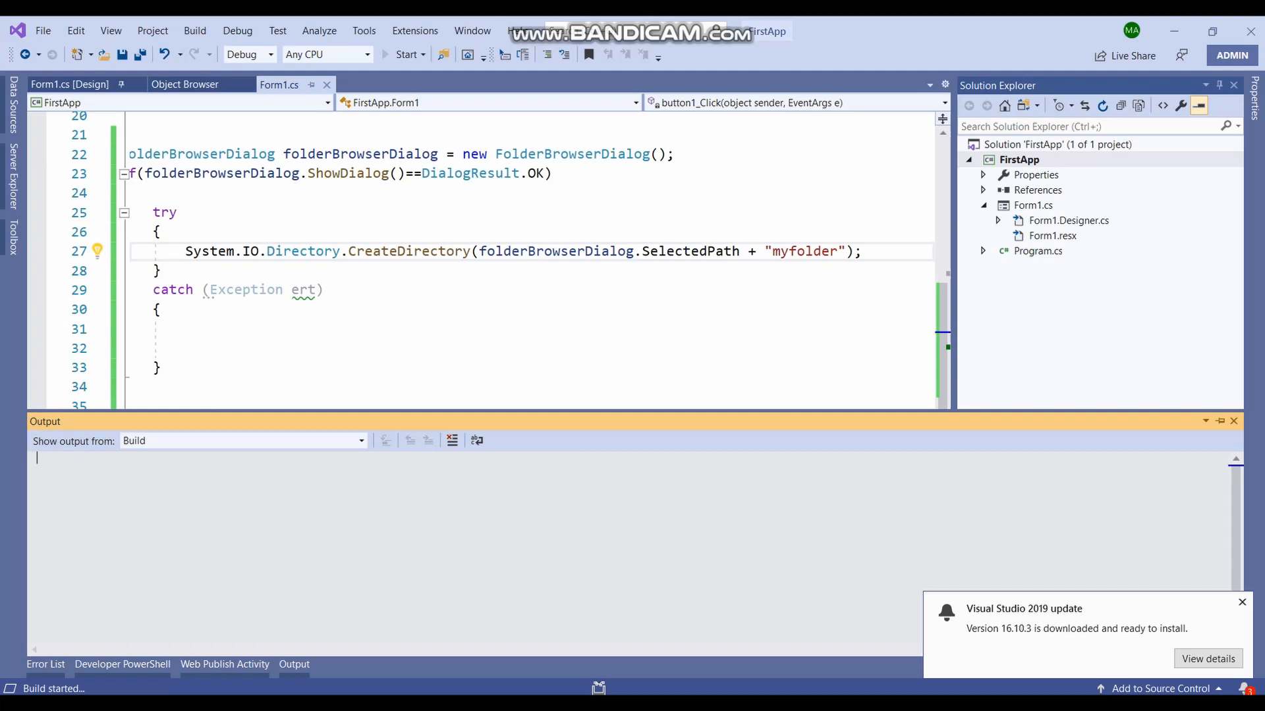
left_click(407, 54)
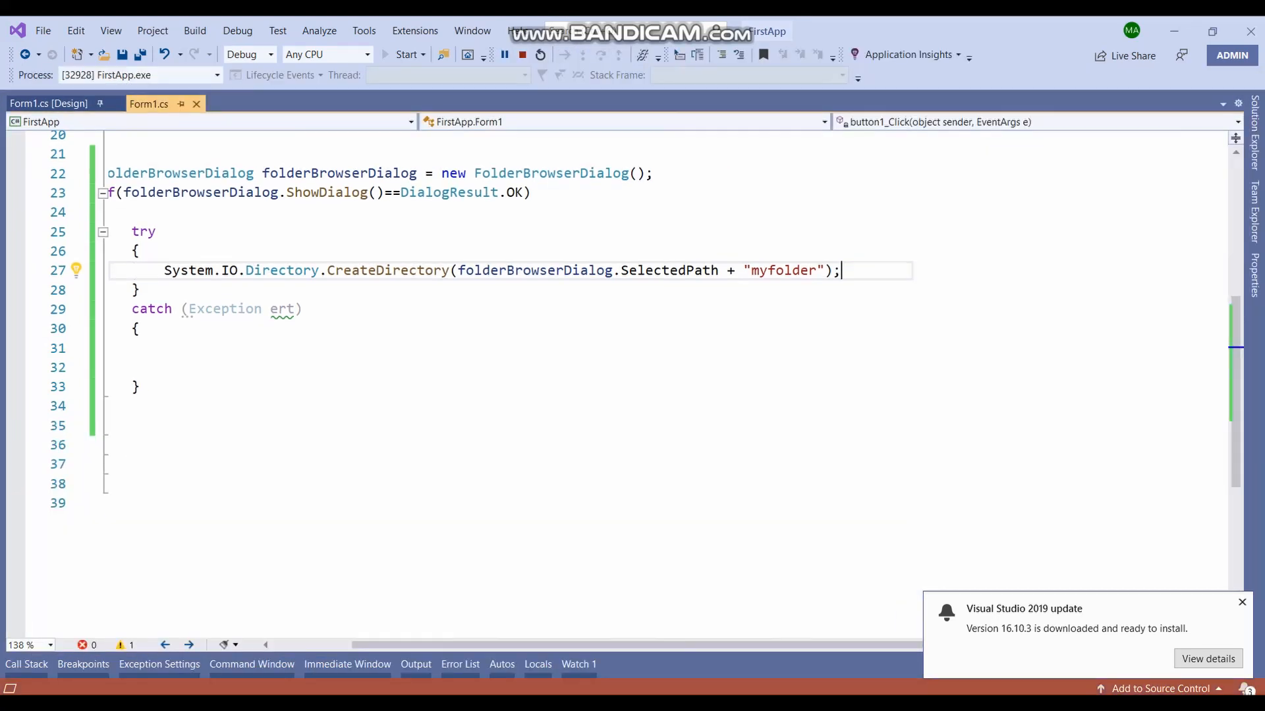
left_click(407, 54)
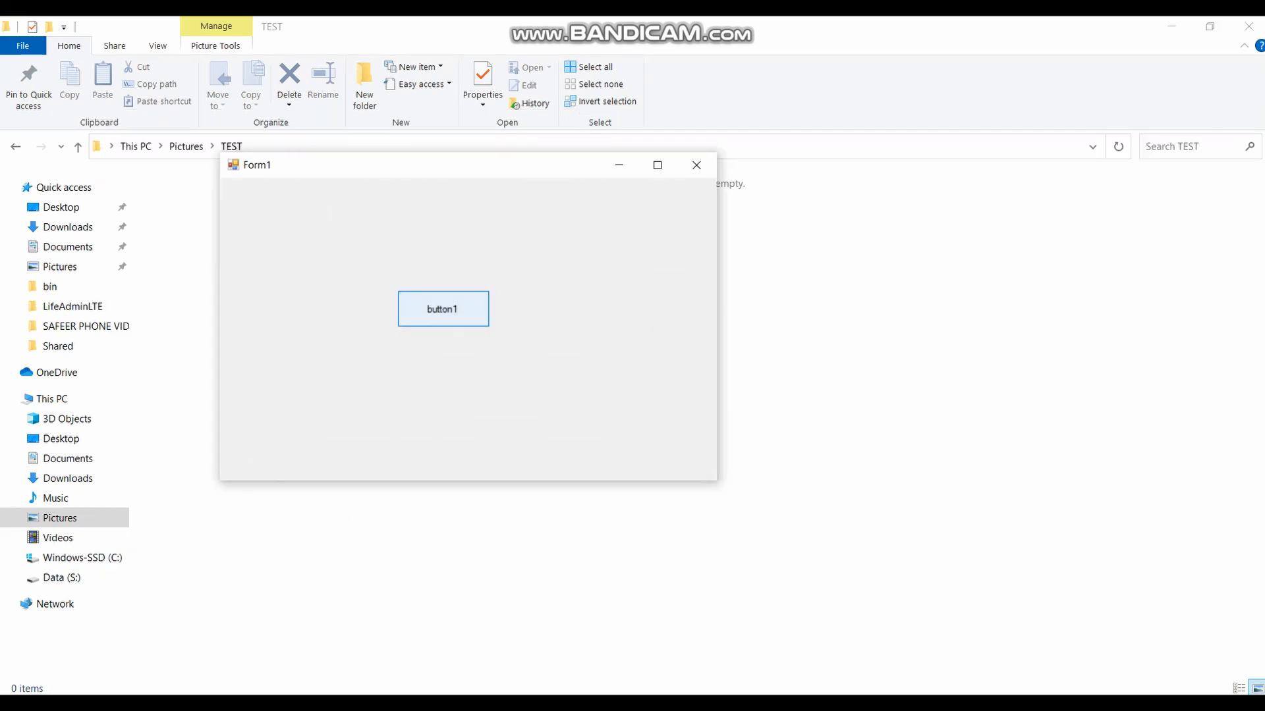
Step: From button1's folder browser, select Libraries > Pictures > TEST and confirm with OK
left_click(443, 308)
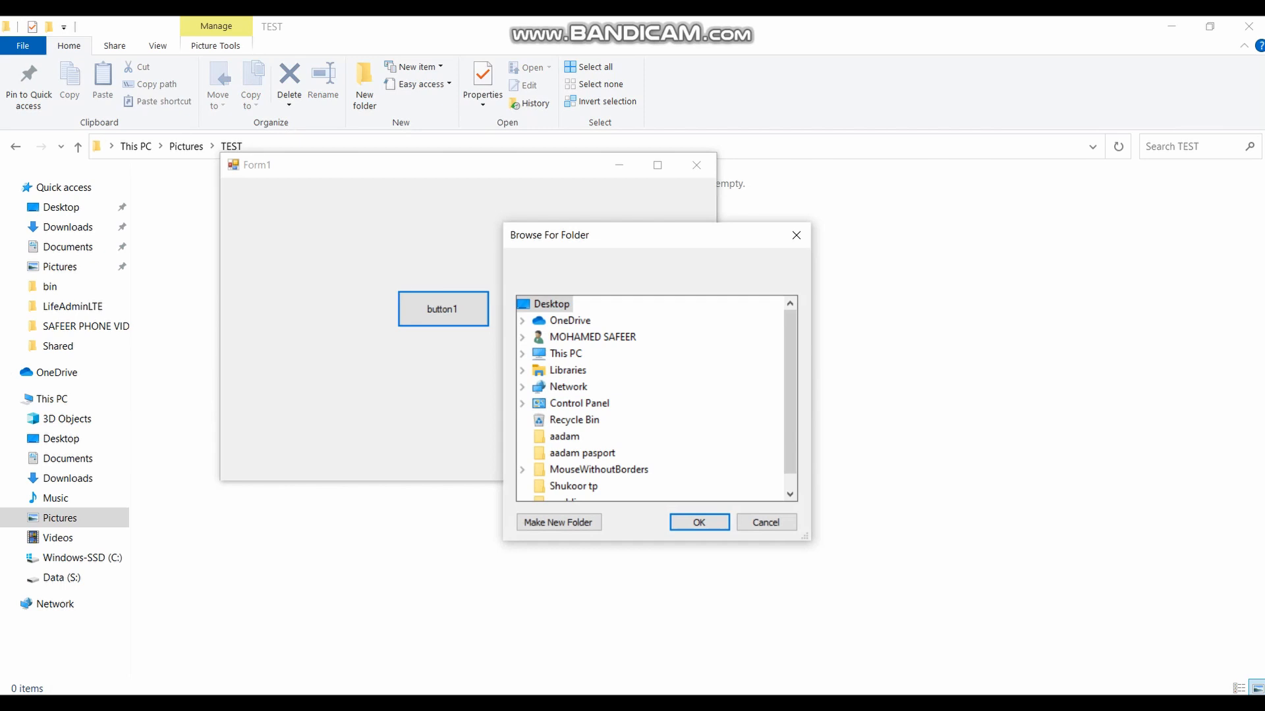
left_click(521, 369)
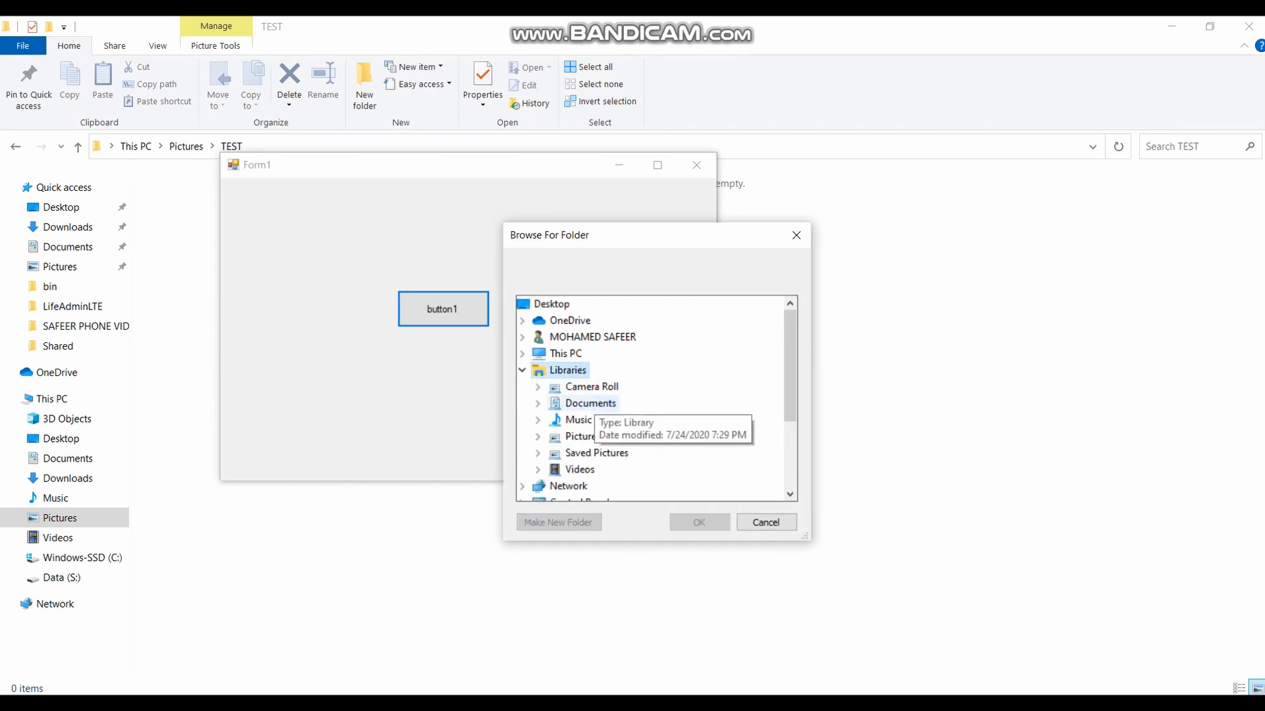
left_click(538, 436)
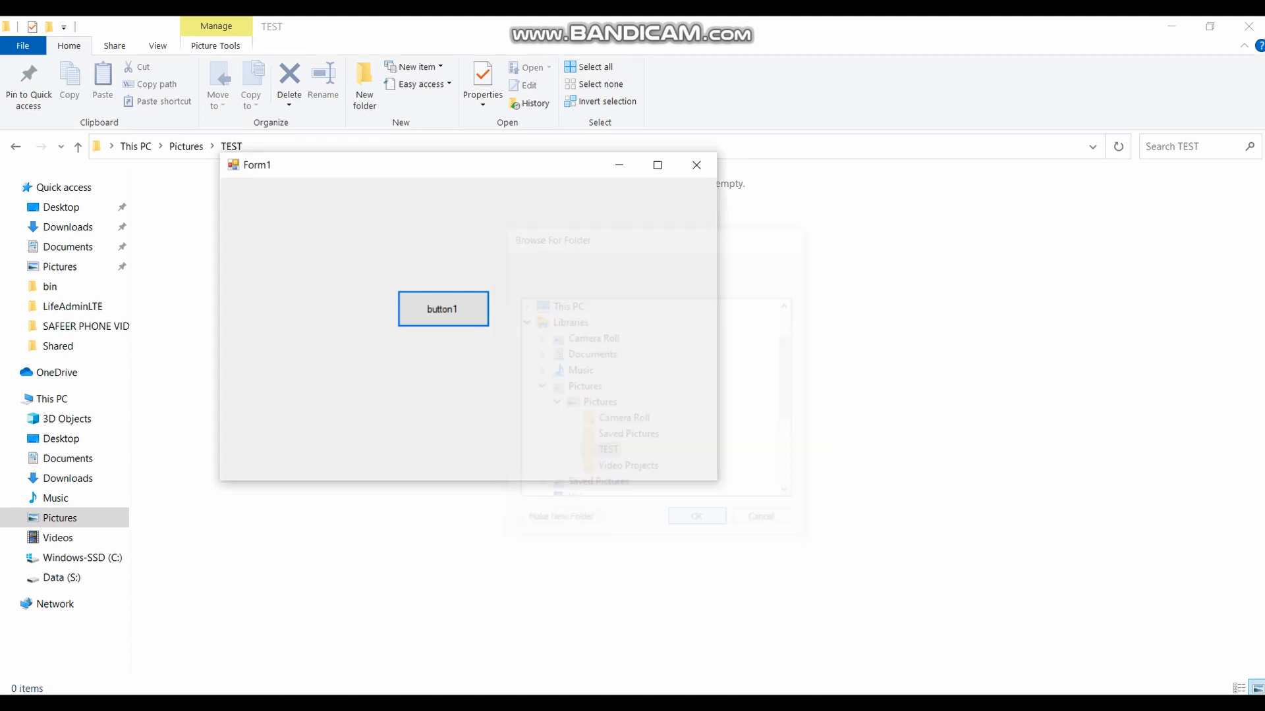
left_click(695, 517)
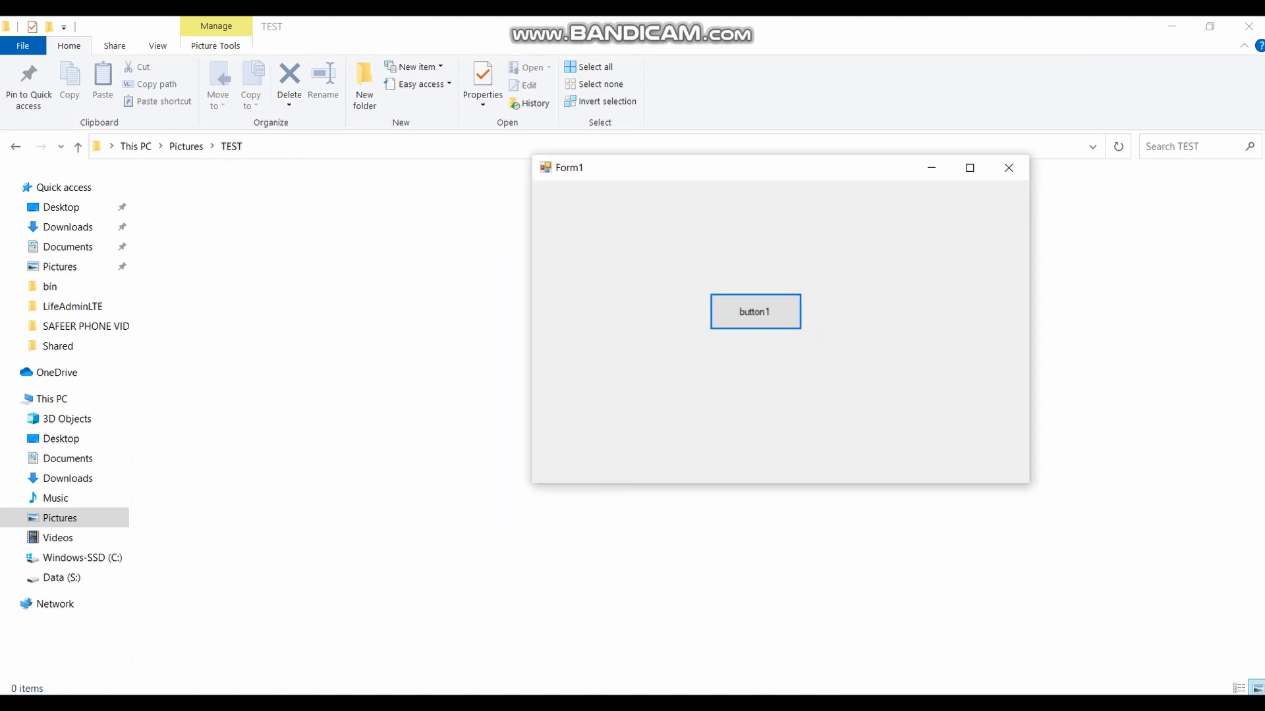
left_click(1007, 167)
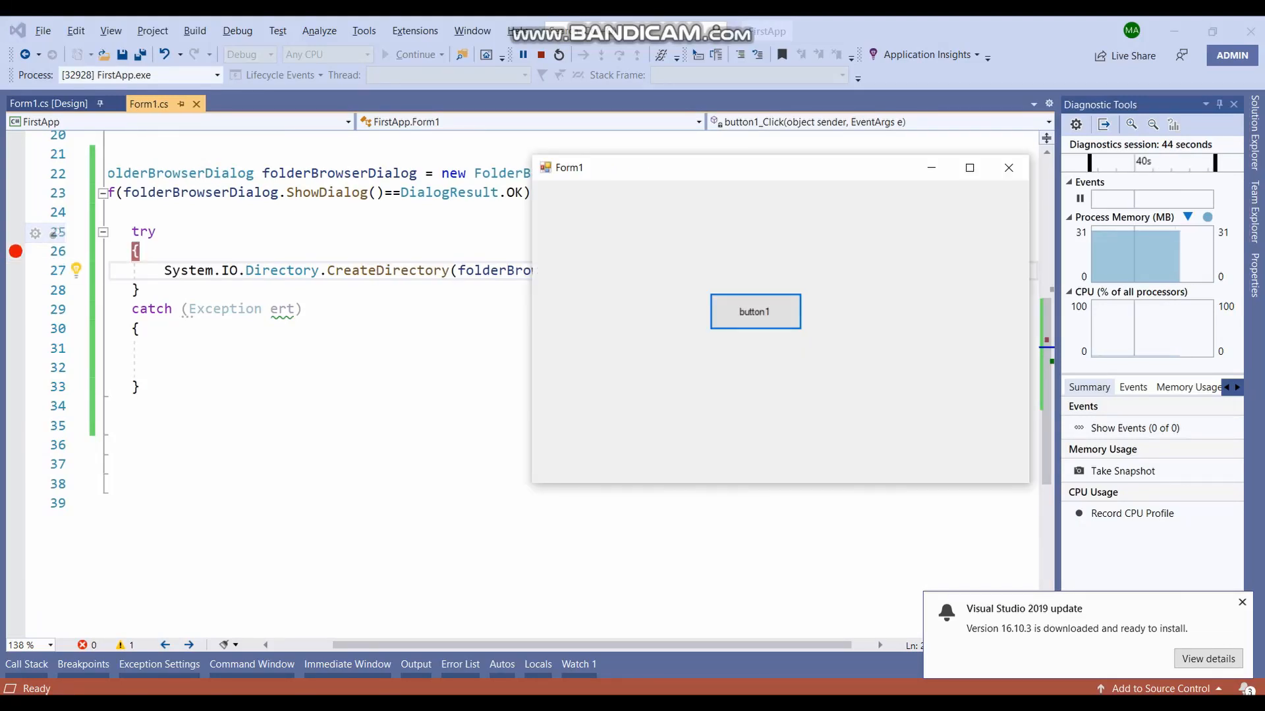
Step: Browse again from the form, choose the TEST folder and confirm it
left_click(753, 310)
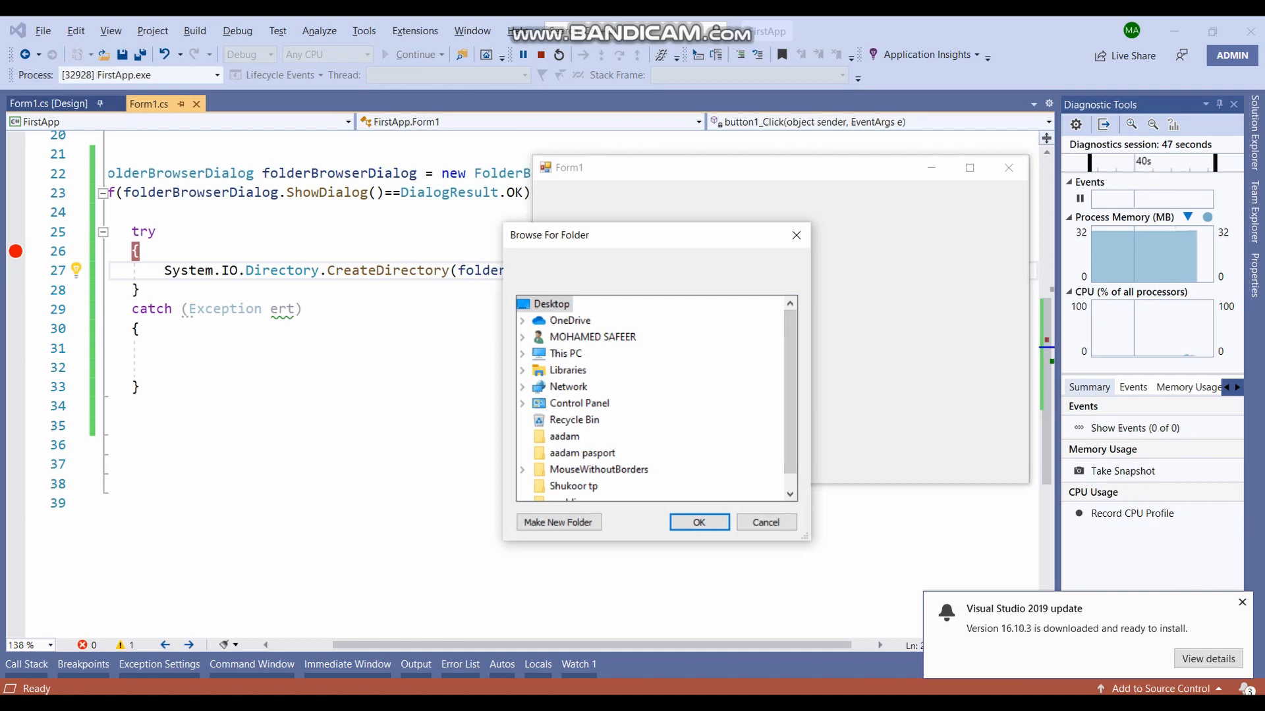
left_click(521, 369)
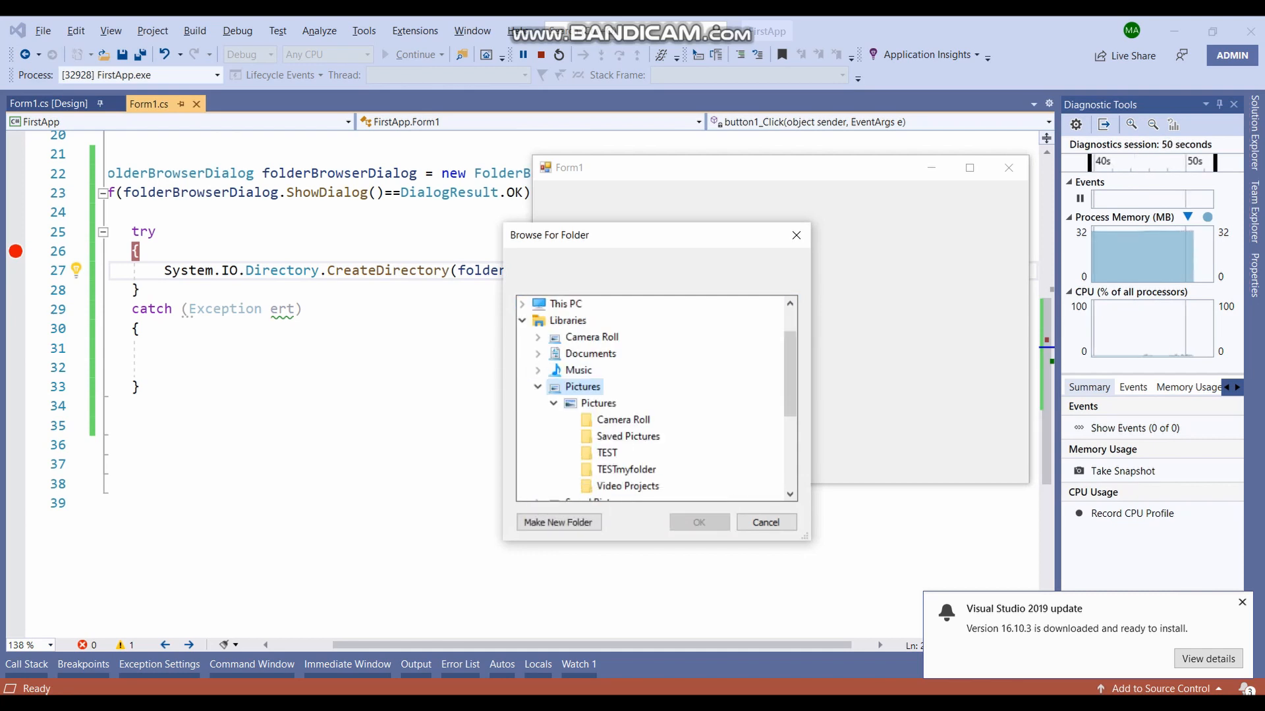
left_click(606, 452)
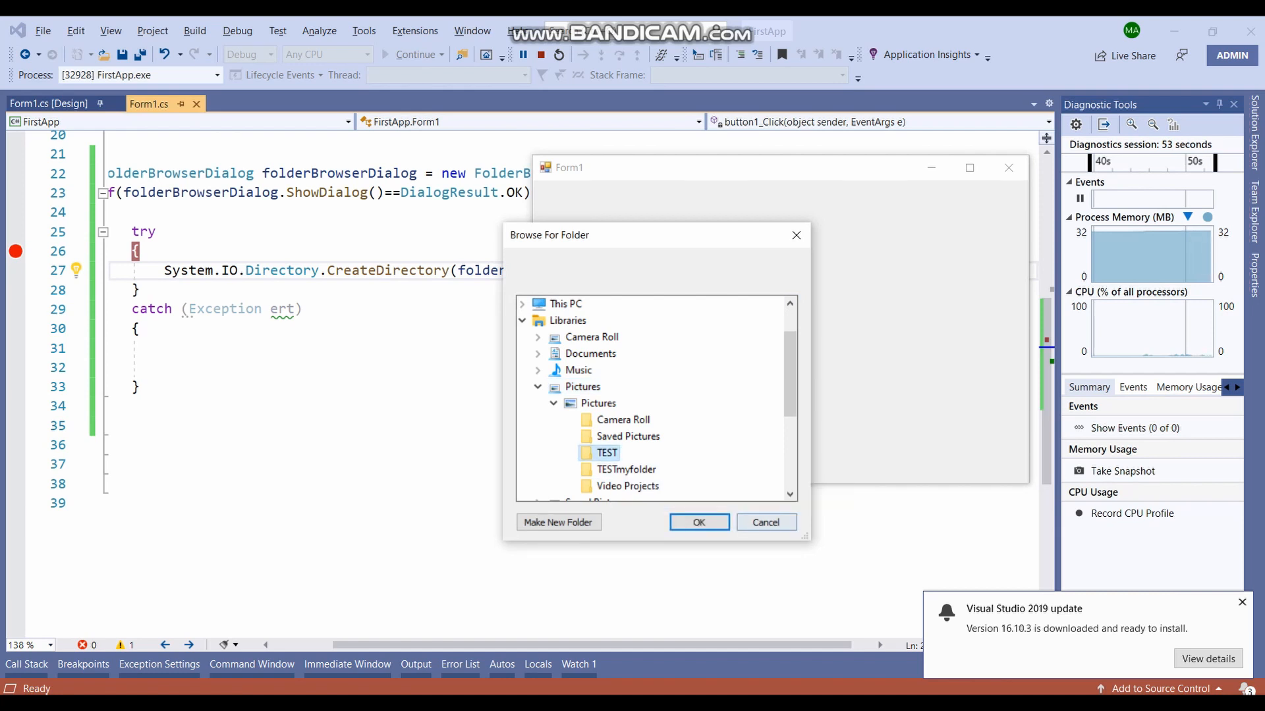
left_click(698, 522)
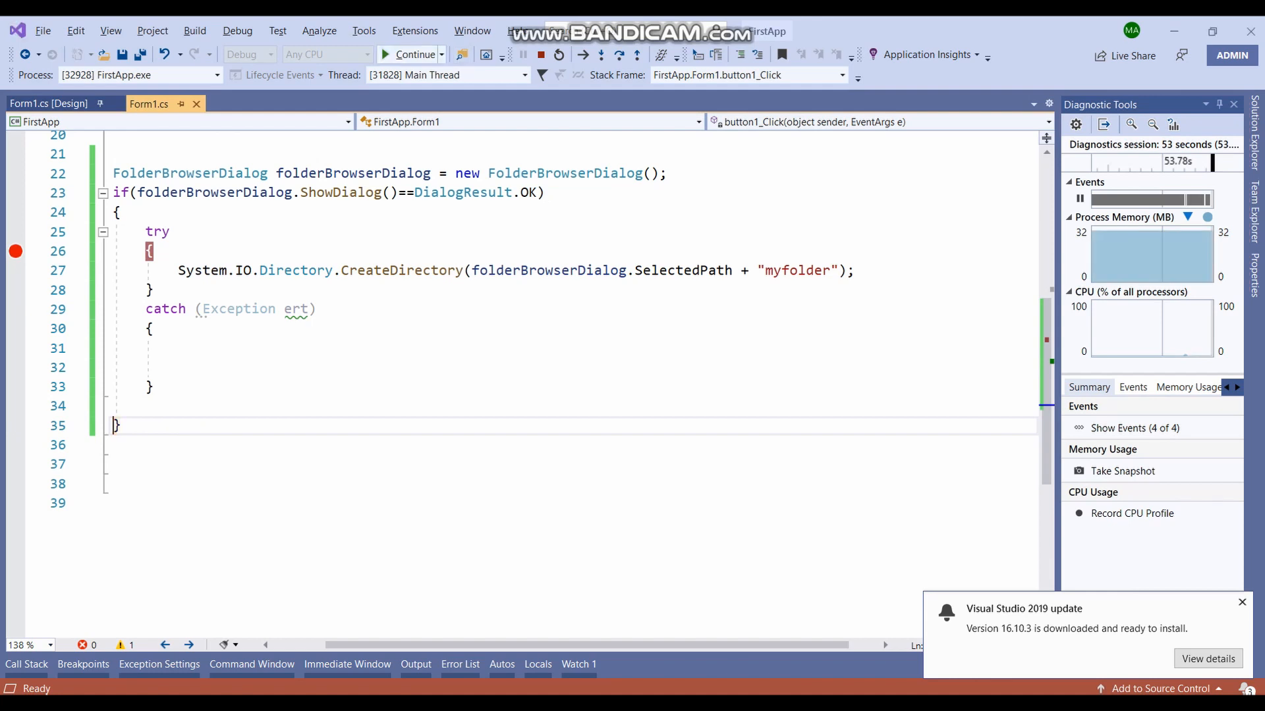
Step: Check the Pictures folder for TESTmyfolder, then return to the code editor
left_click(410, 54)
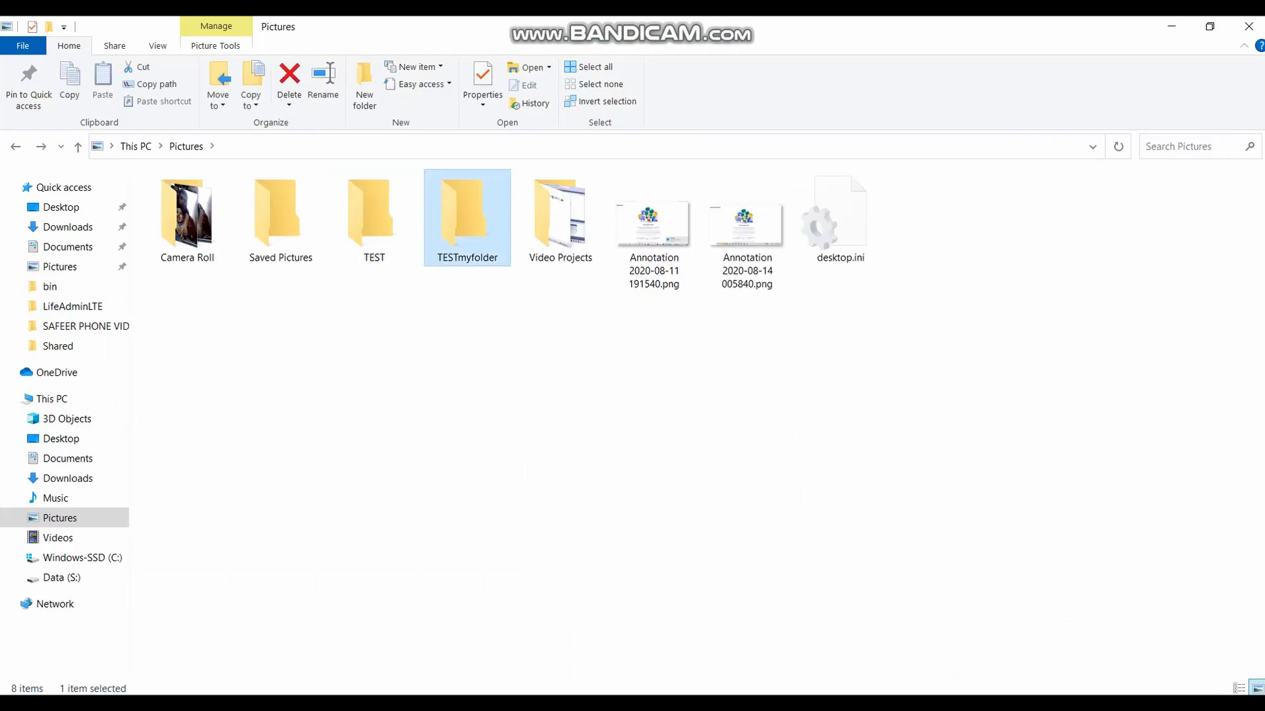
key("alt+tab")
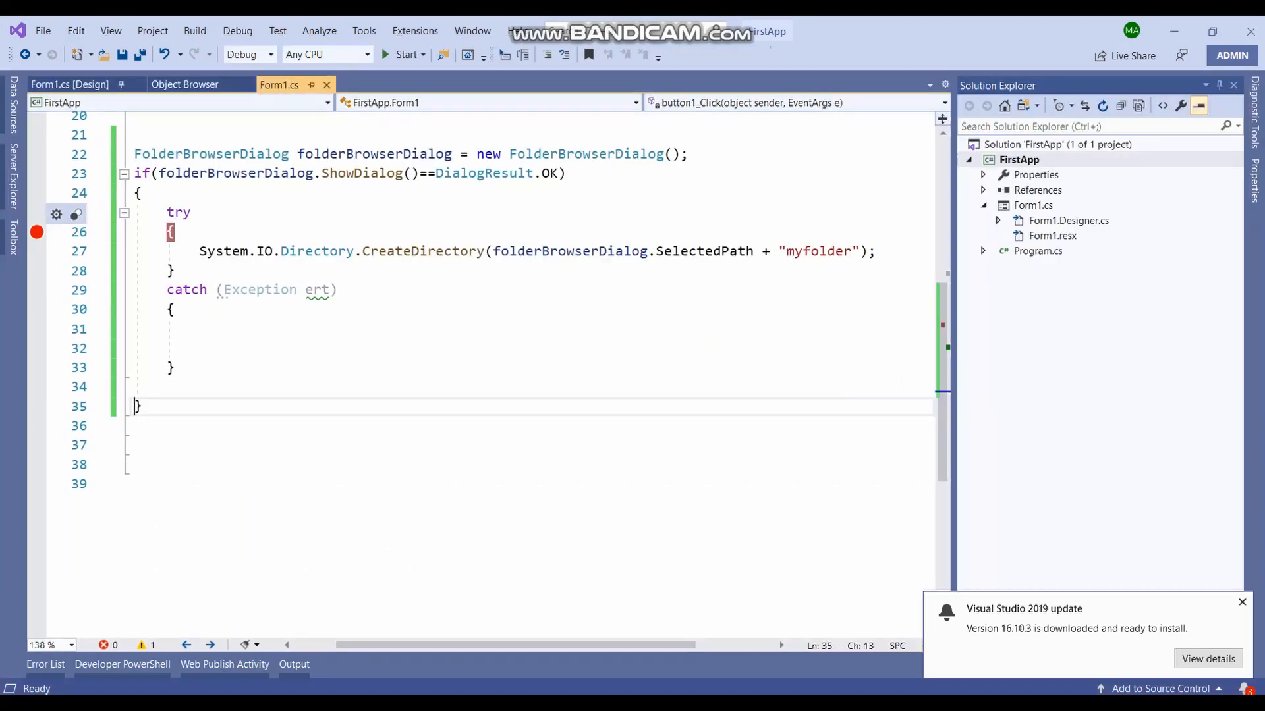
Step: Change the appended name to "//myfolder" and rerun the app, opening the folder browser
type("//")
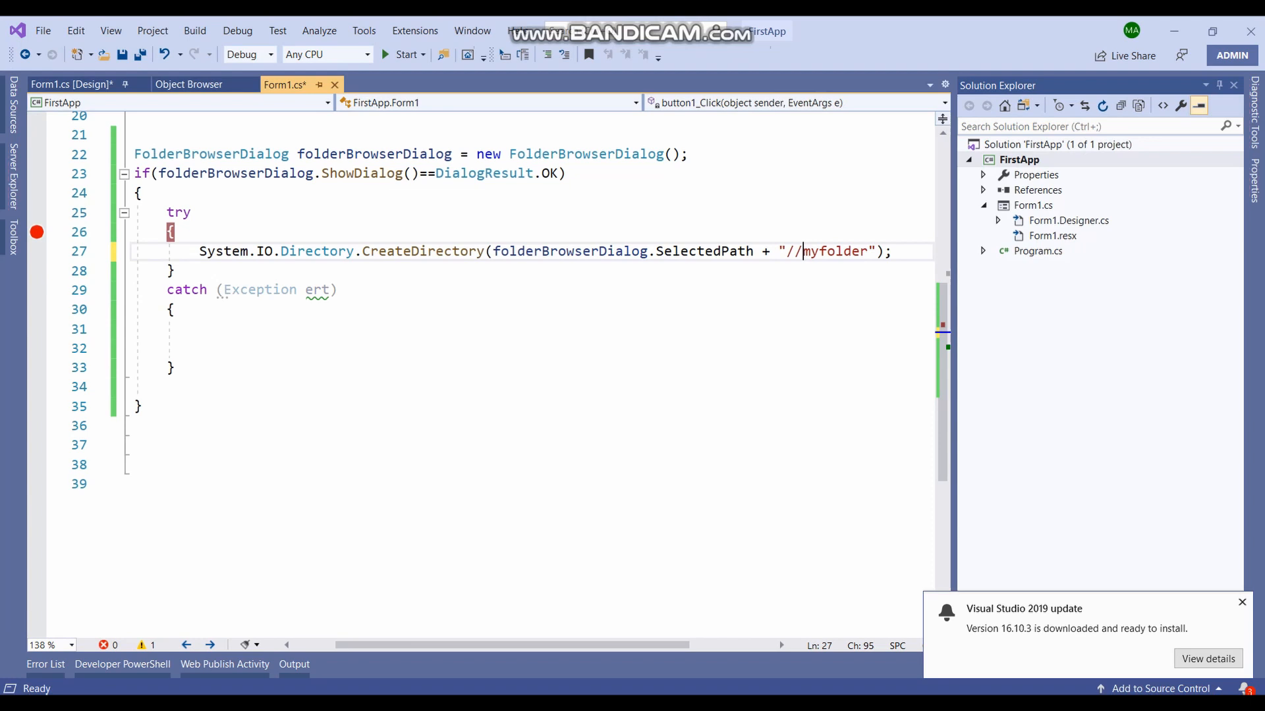
left_click(406, 54)
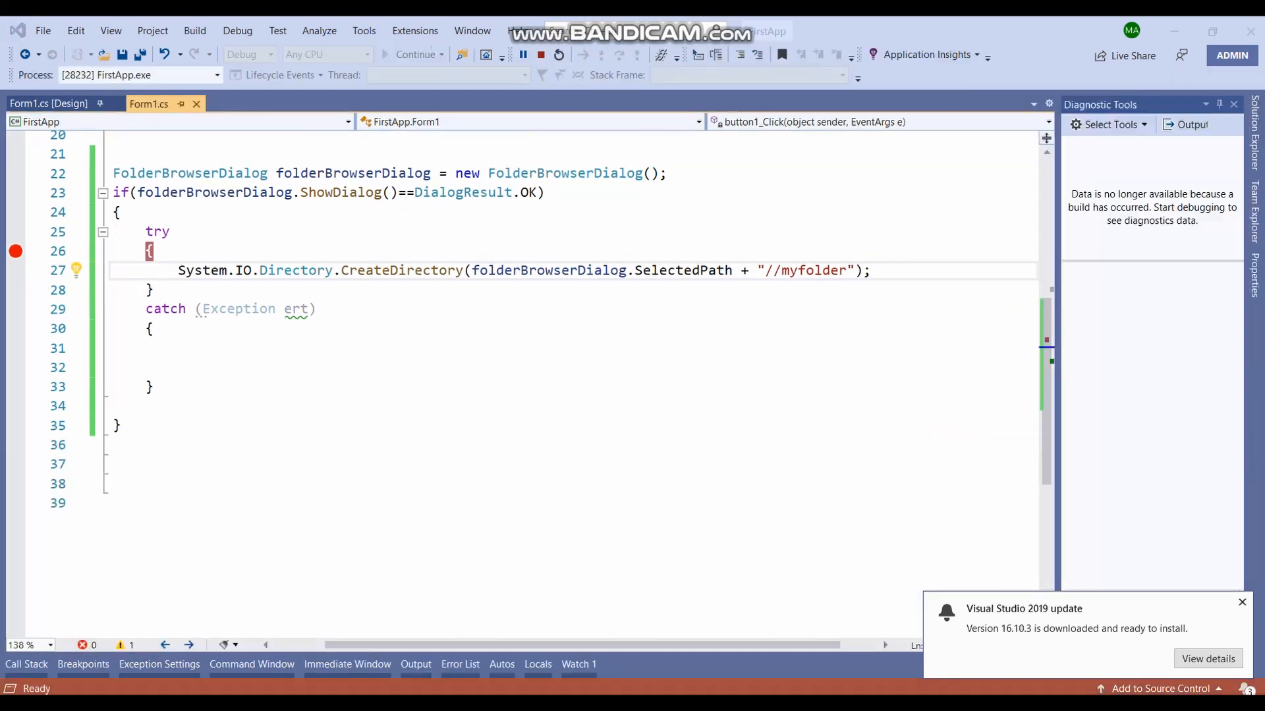
left_click(315, 260)
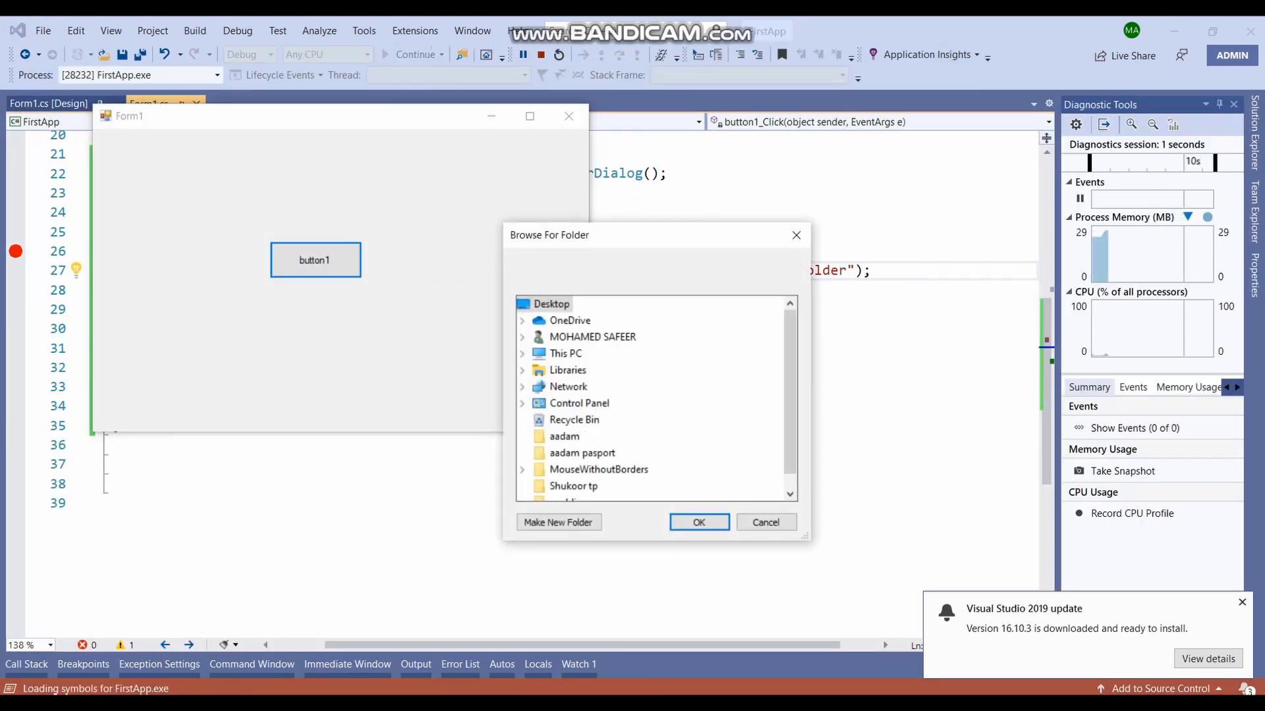
Step: Select Pictures > TEST, confirm it, and check TEST now contains myfolder
left_click(522, 369)
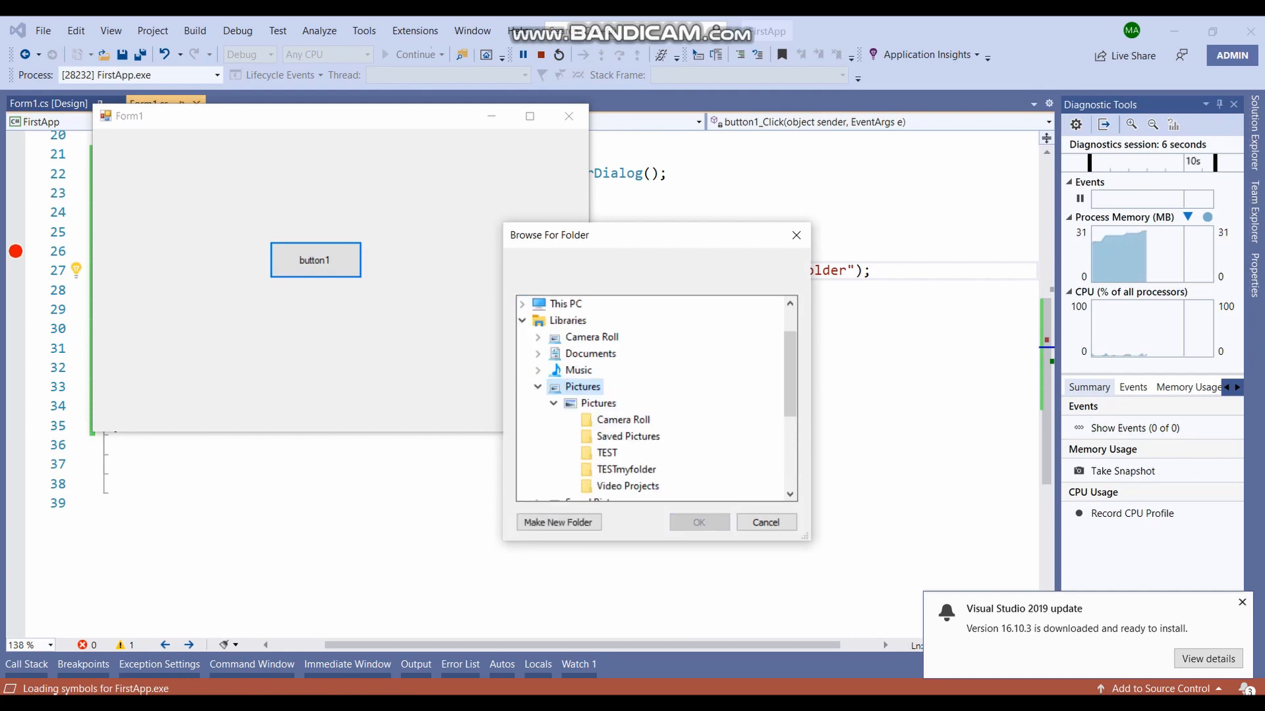
left_click(606, 452)
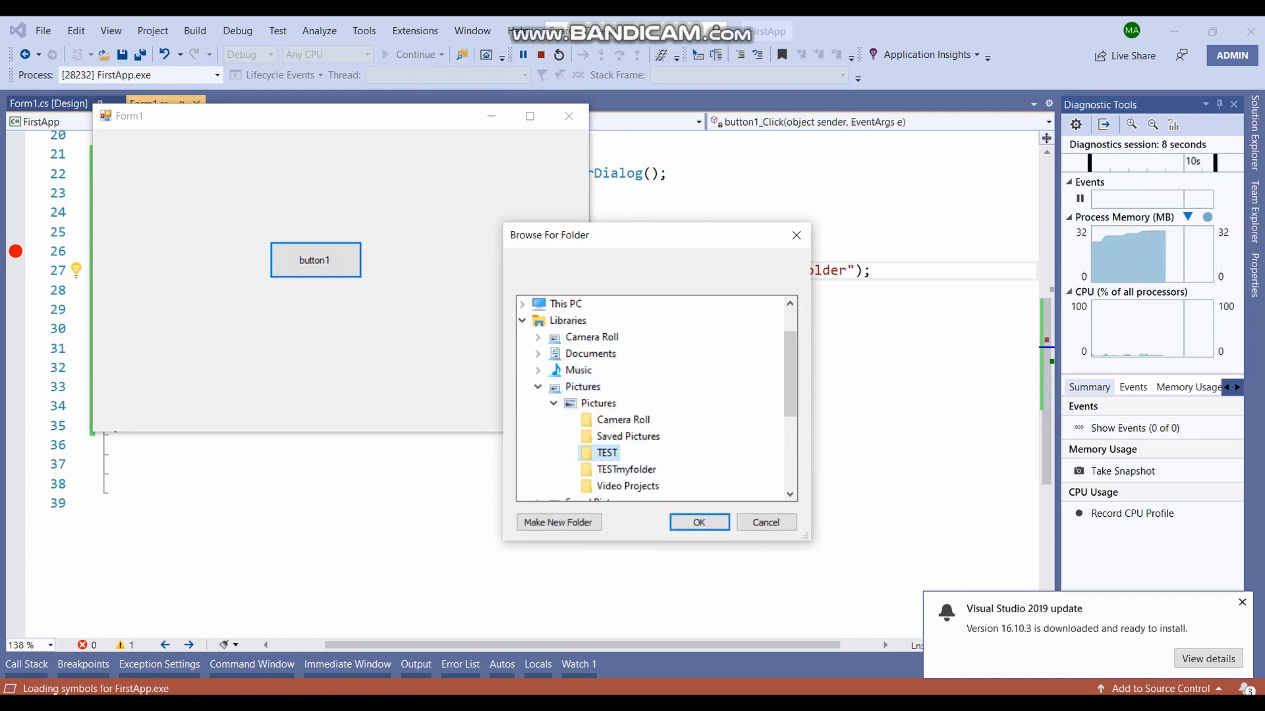
left_click(698, 522)
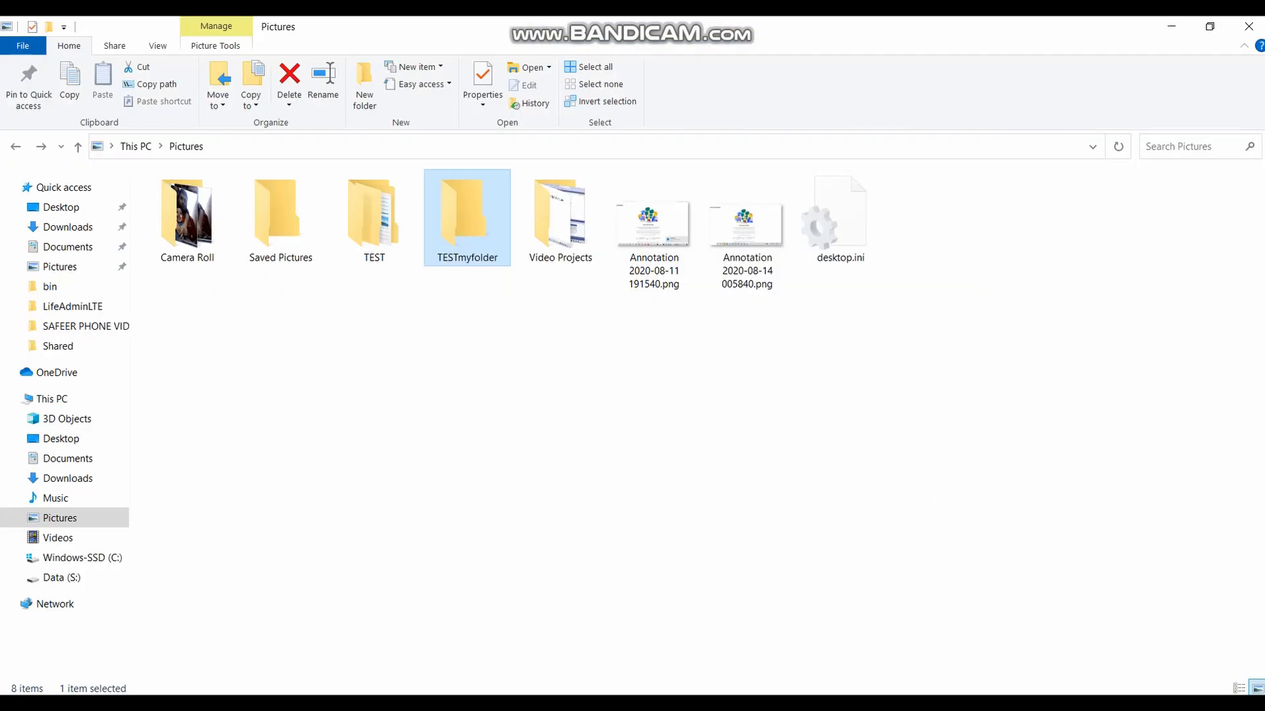
double_click(373, 211)
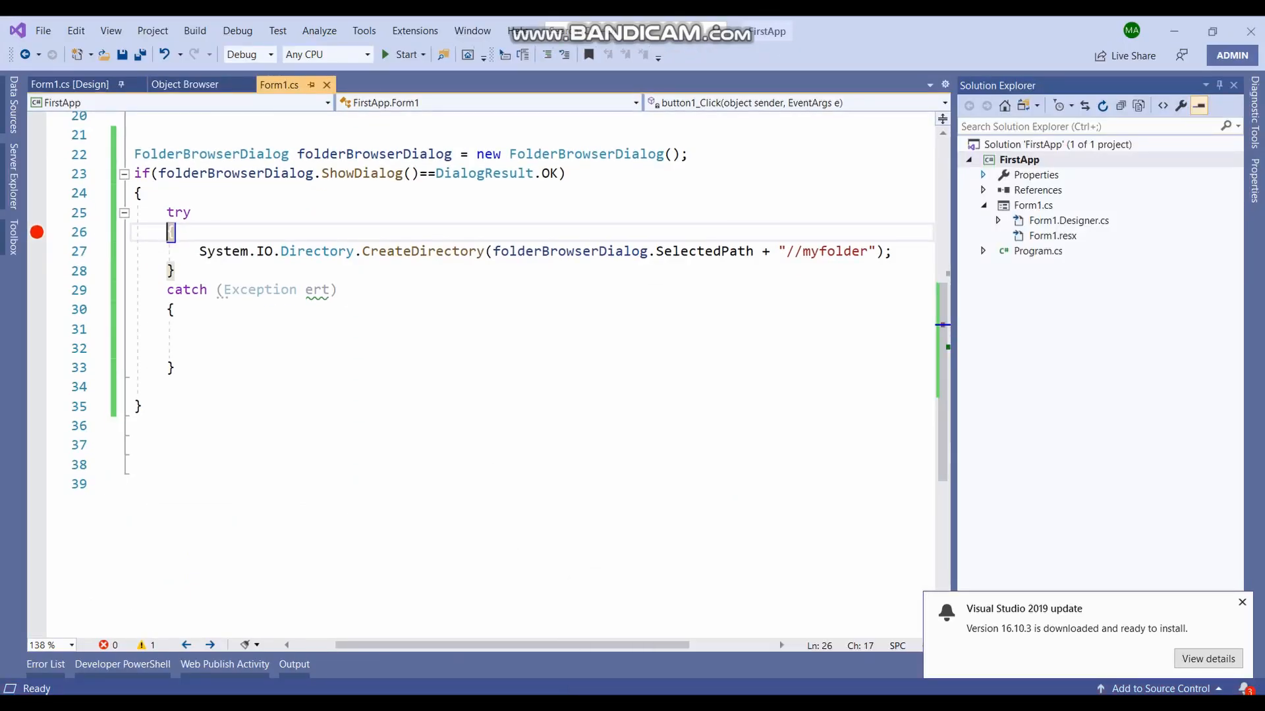
Step: Wrap CreateDirectory in for (int I = 1; I <= 10; I++)
key("enter")
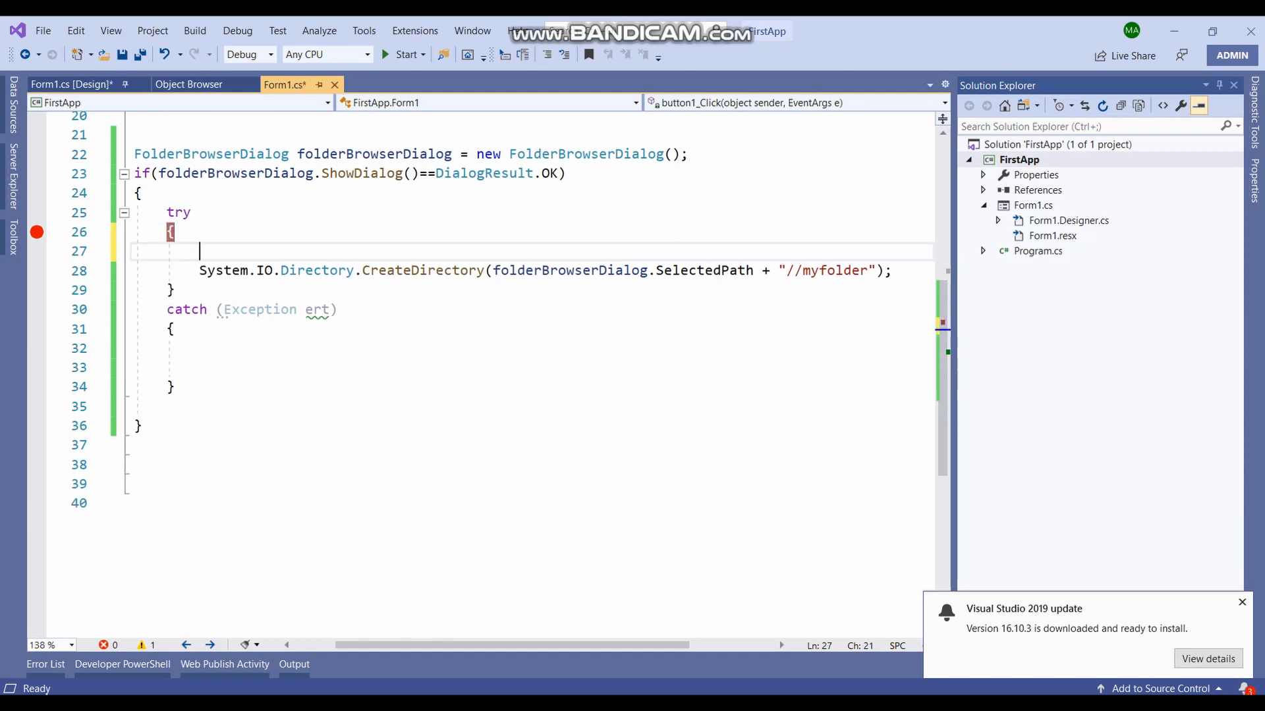
type("for")
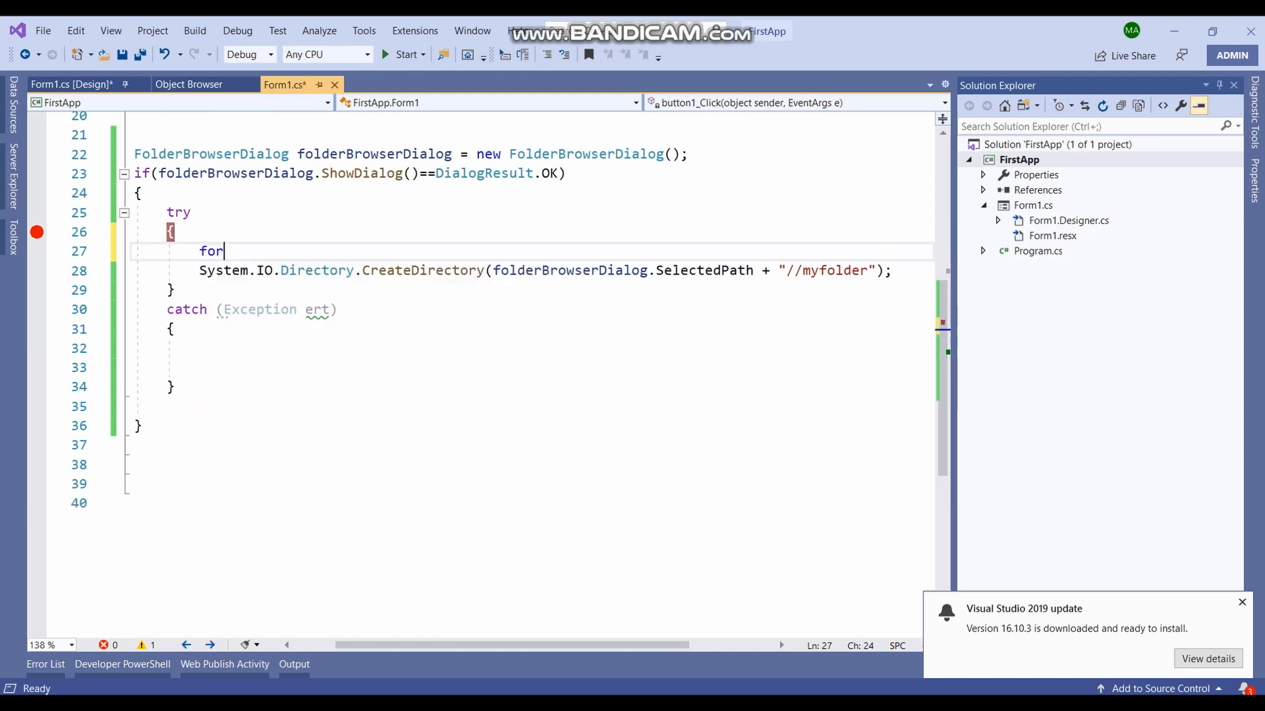
type("(int I")
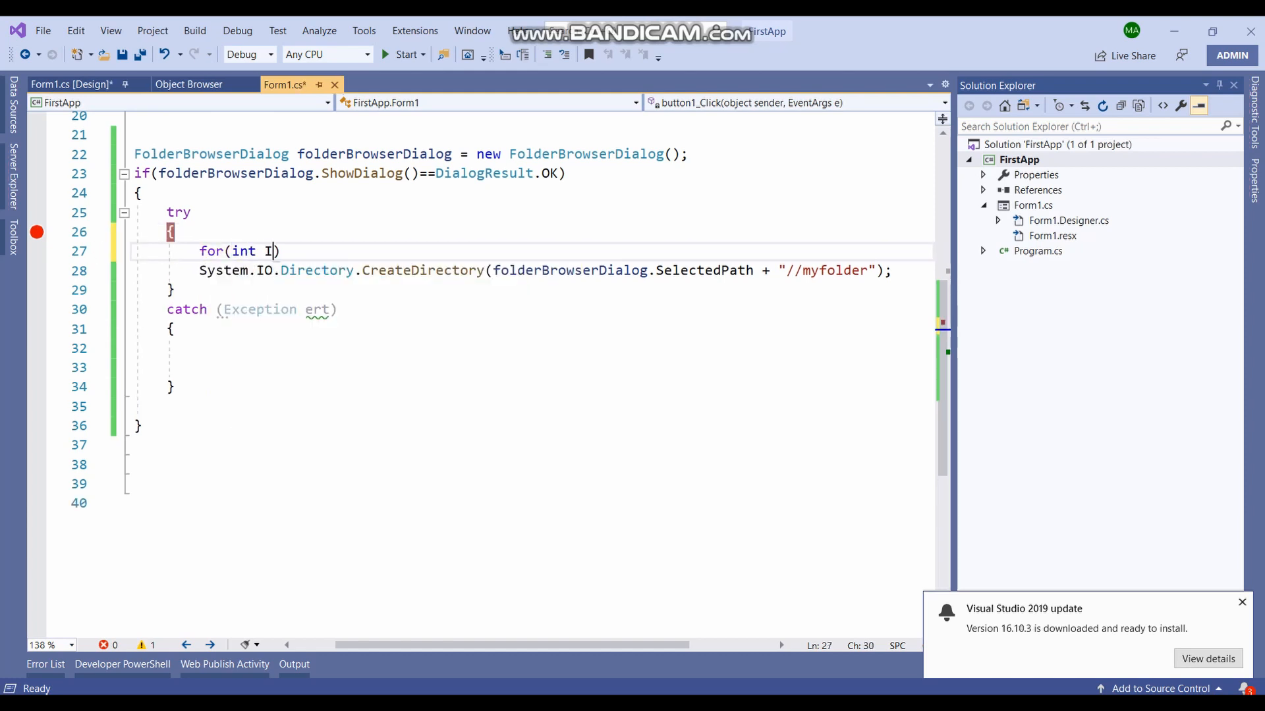
type("=0")
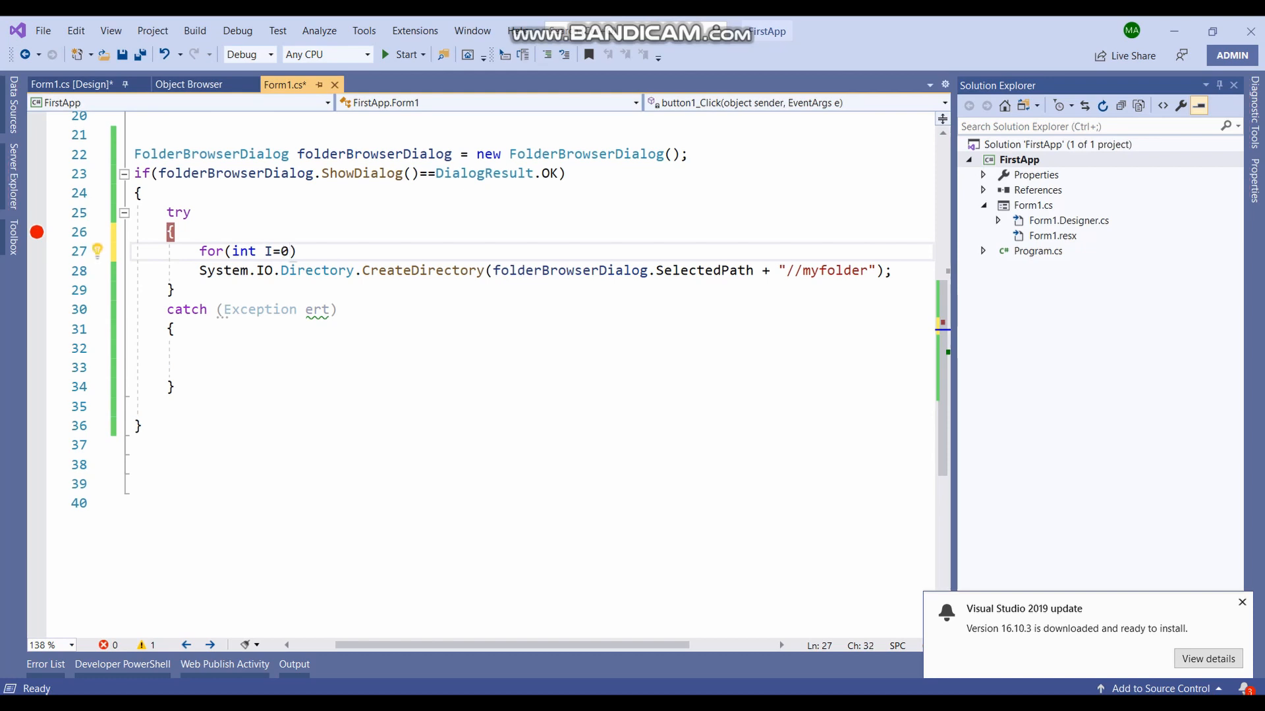
key("Backspace")
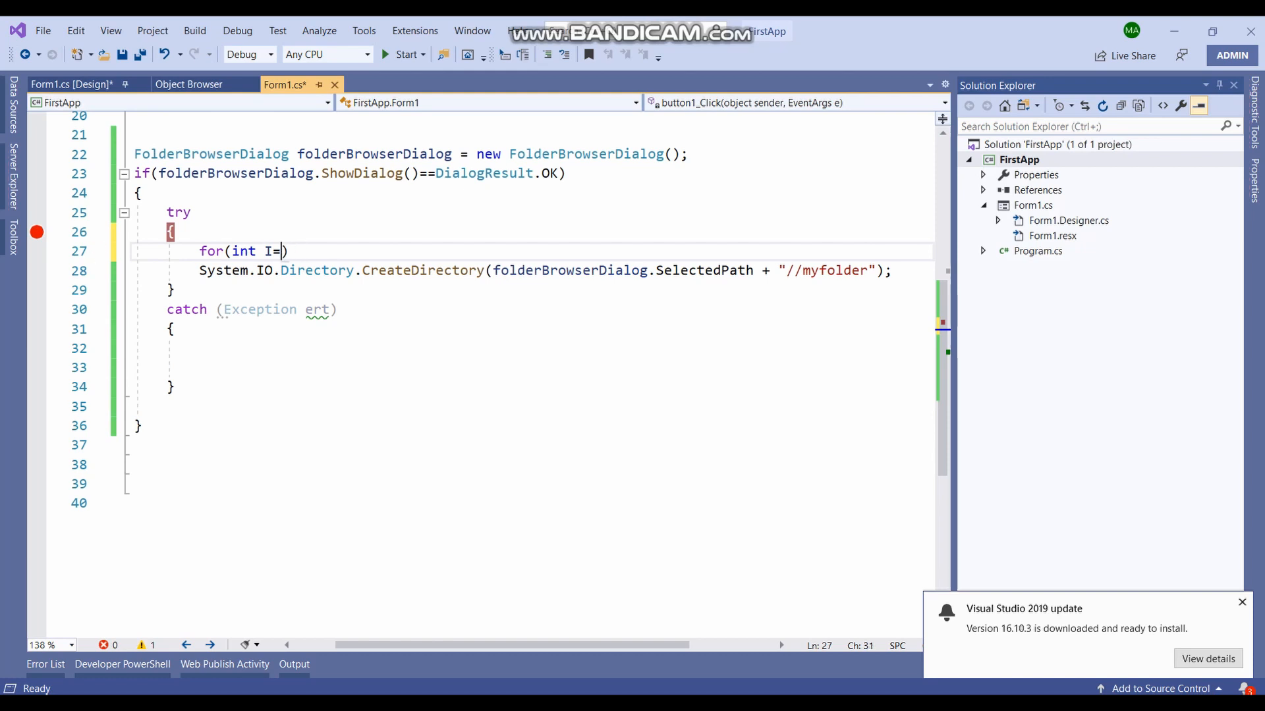
type("1;<")
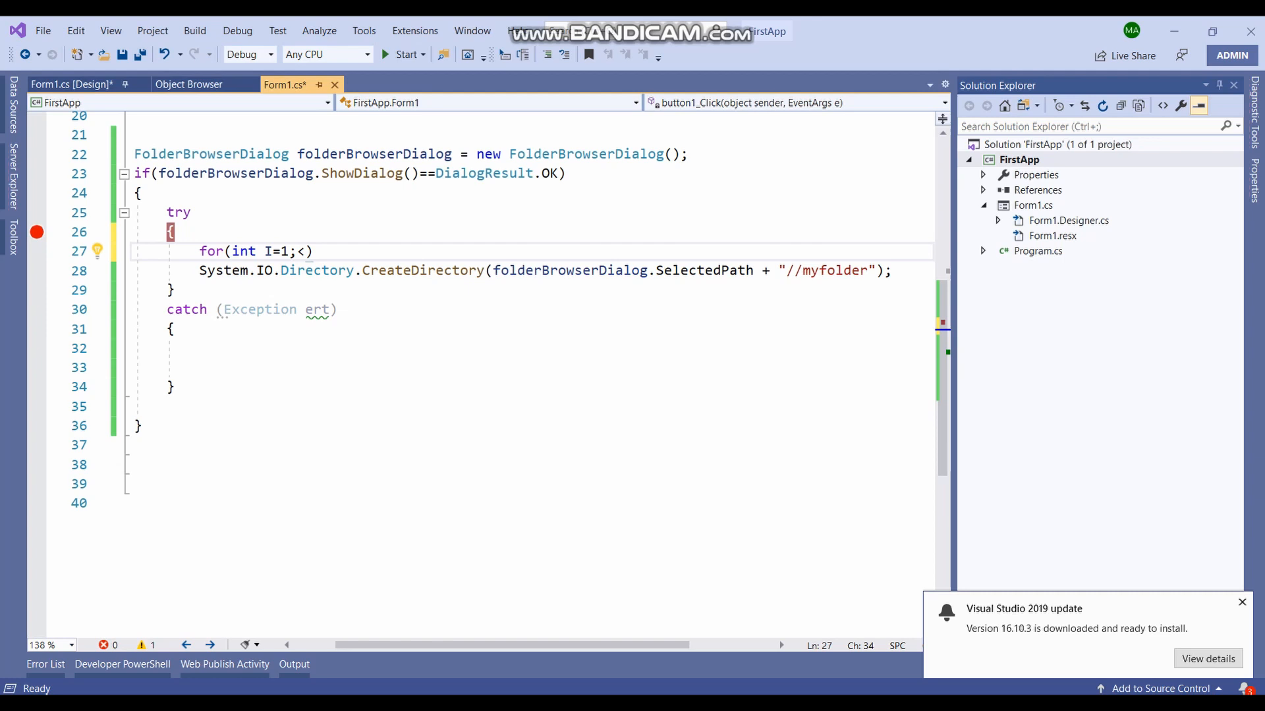
type("I<")
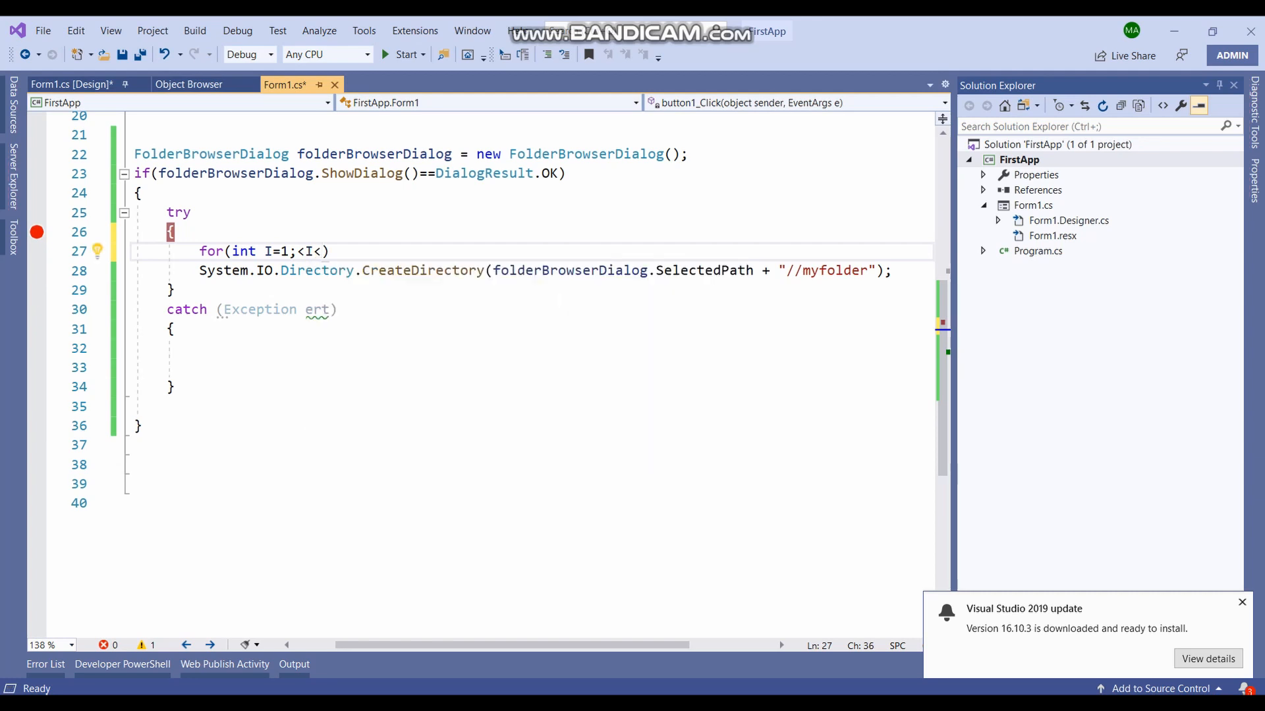
type("i")
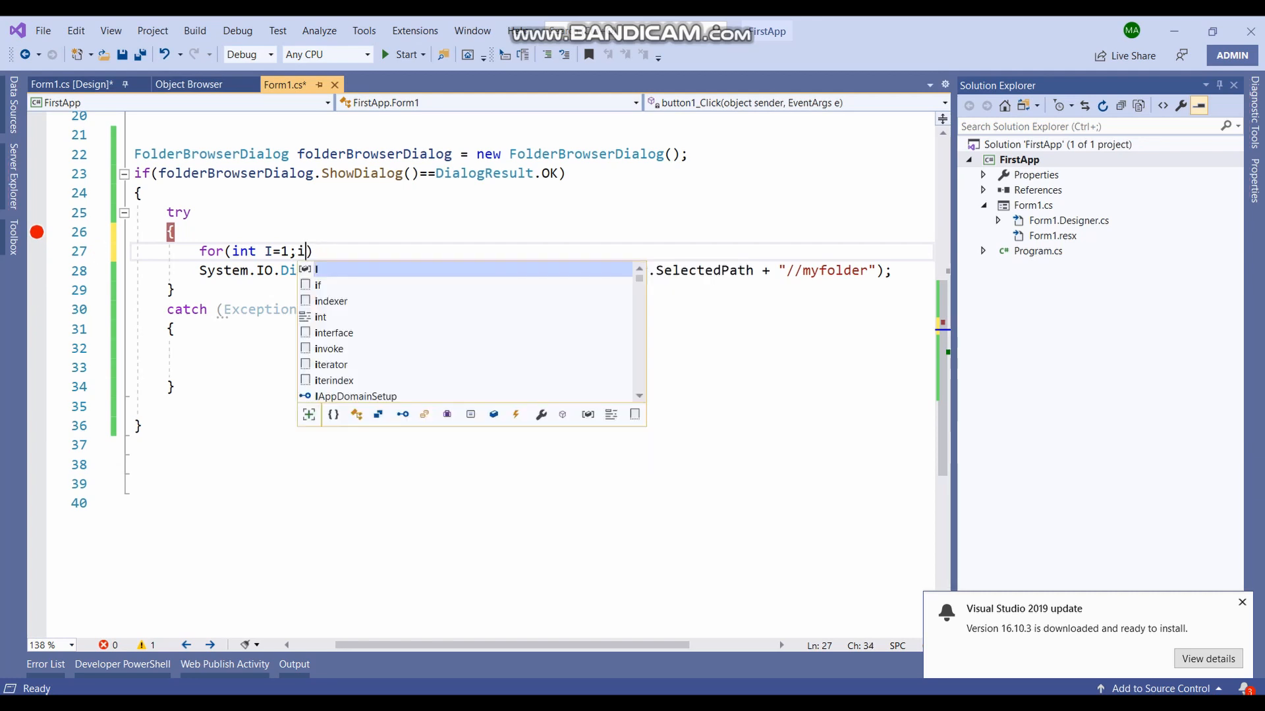
type("I<")
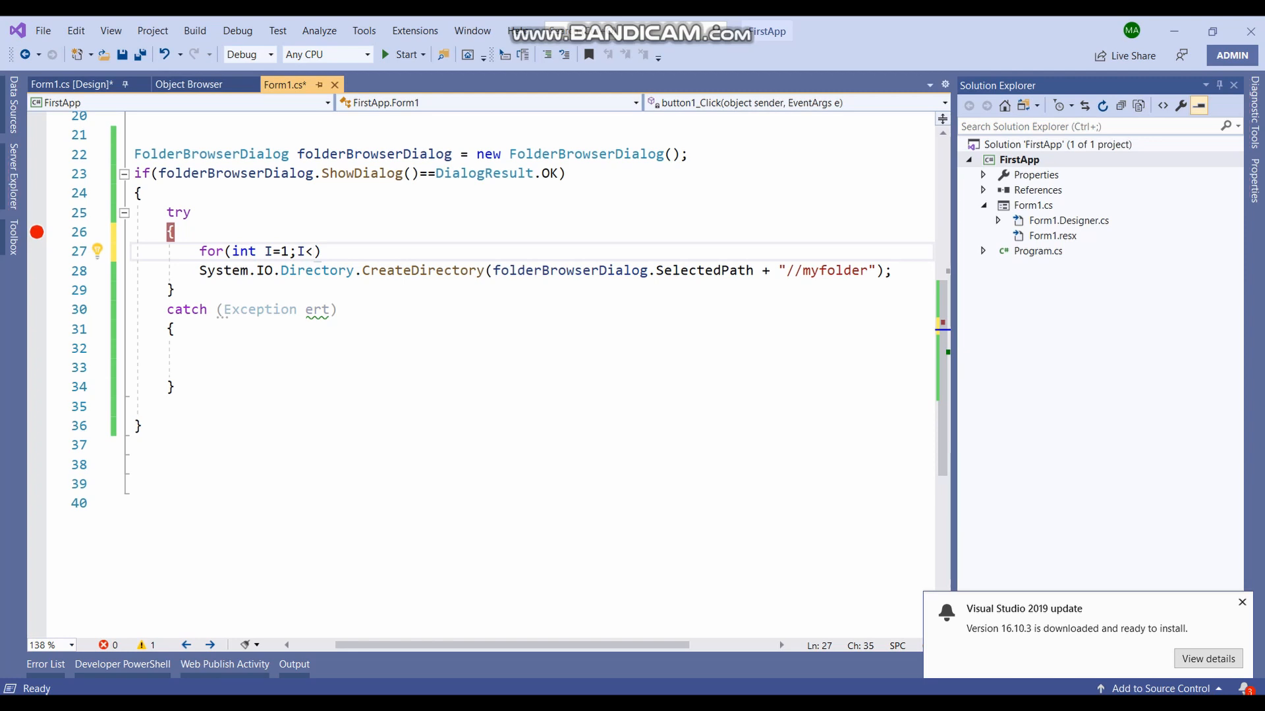
type("<=1")
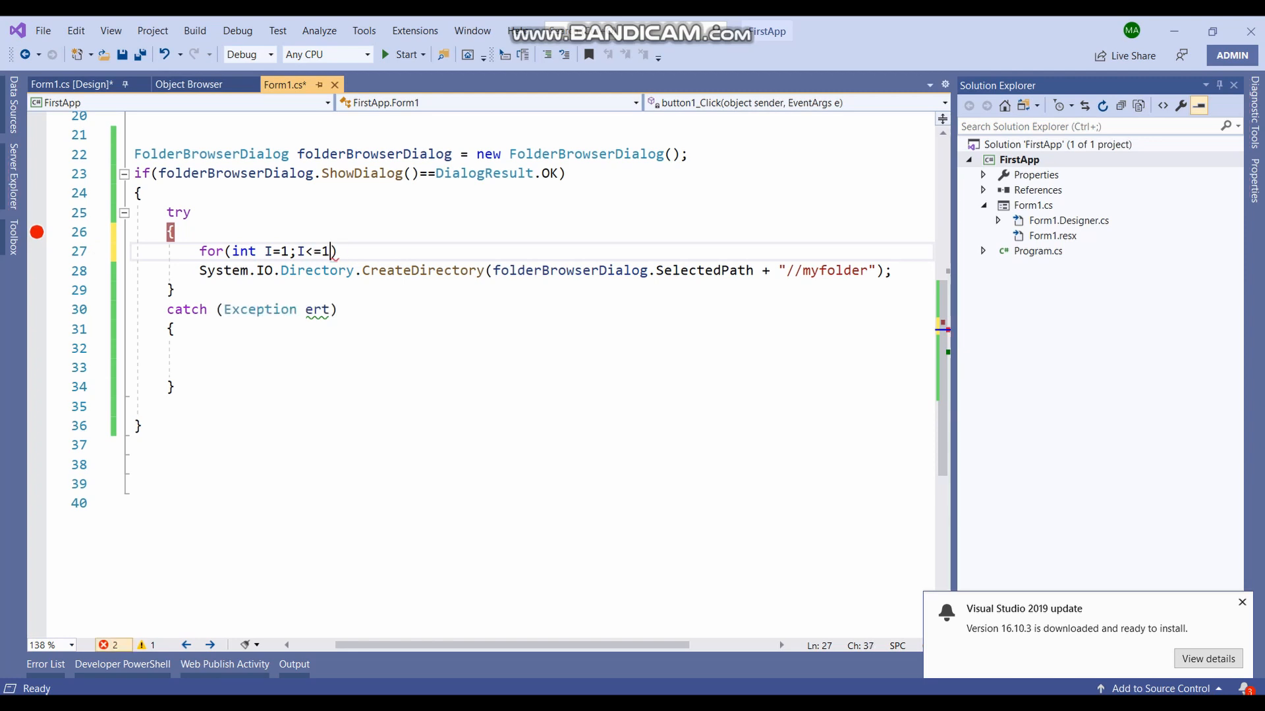
type("0;")
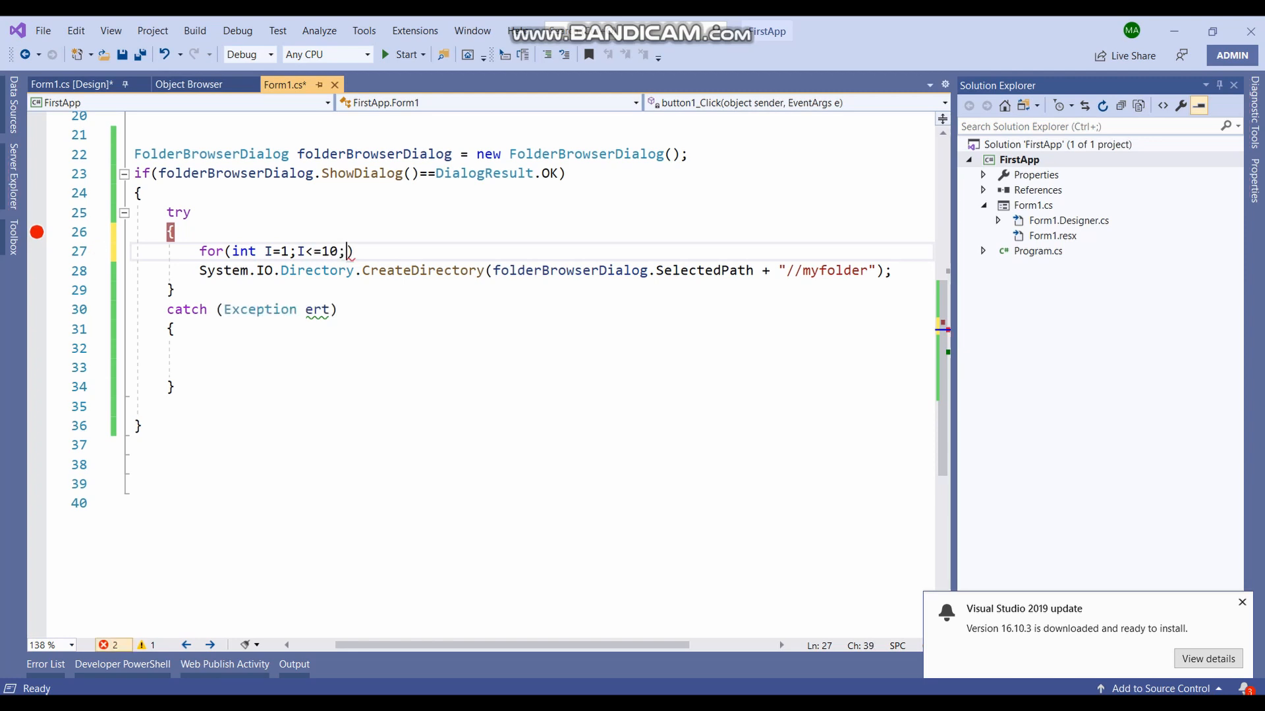
type("I++")
type("}")
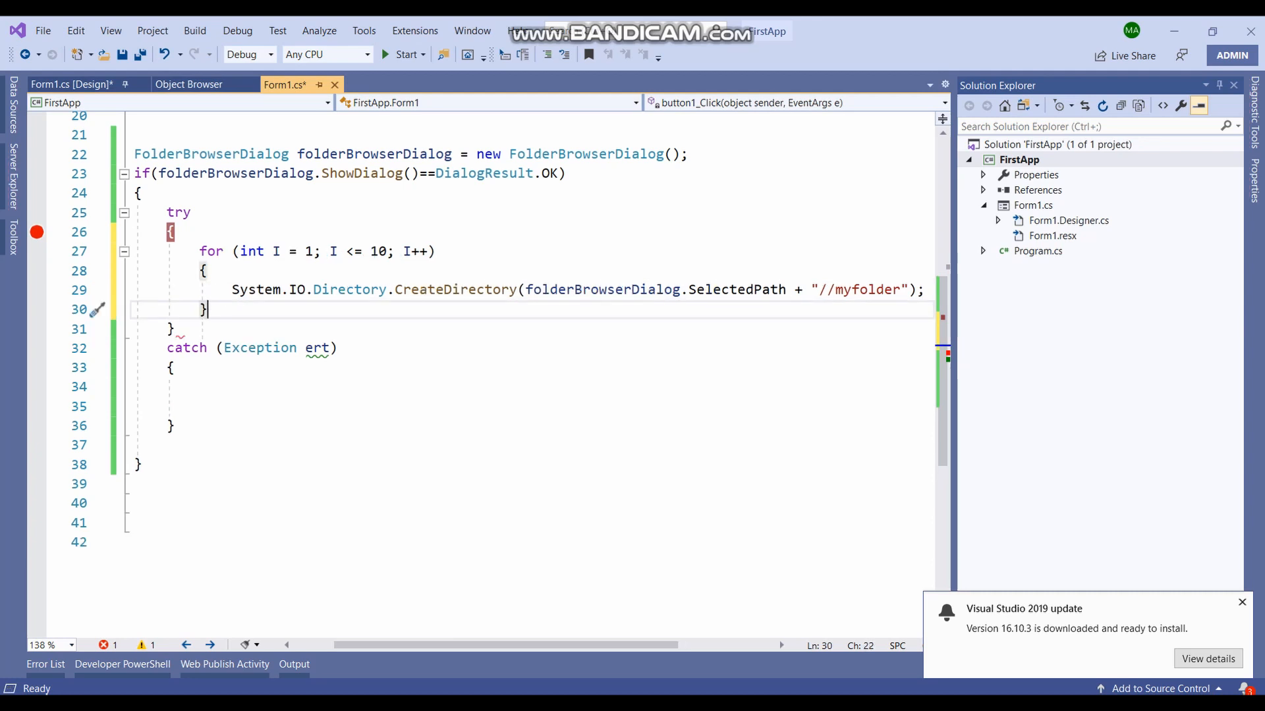
Step: Append + I.ToString() to the "//myfolder" name
type("+i")
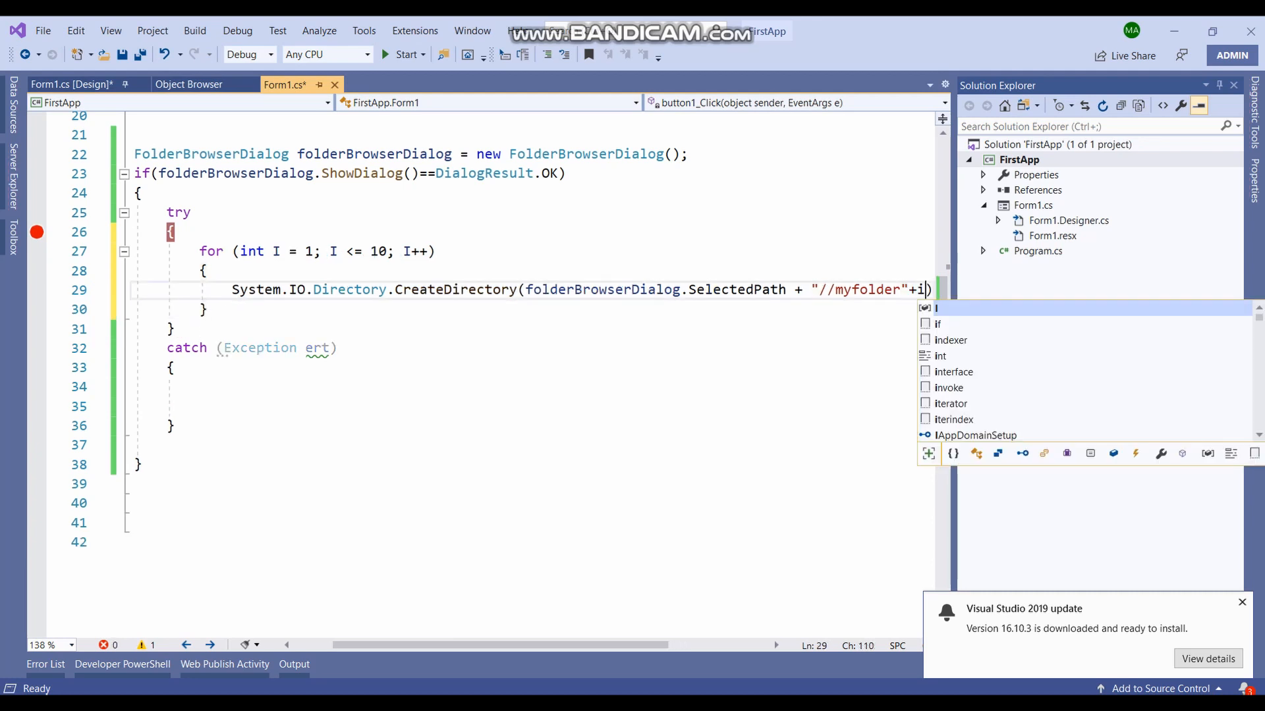
type(".ToString()")
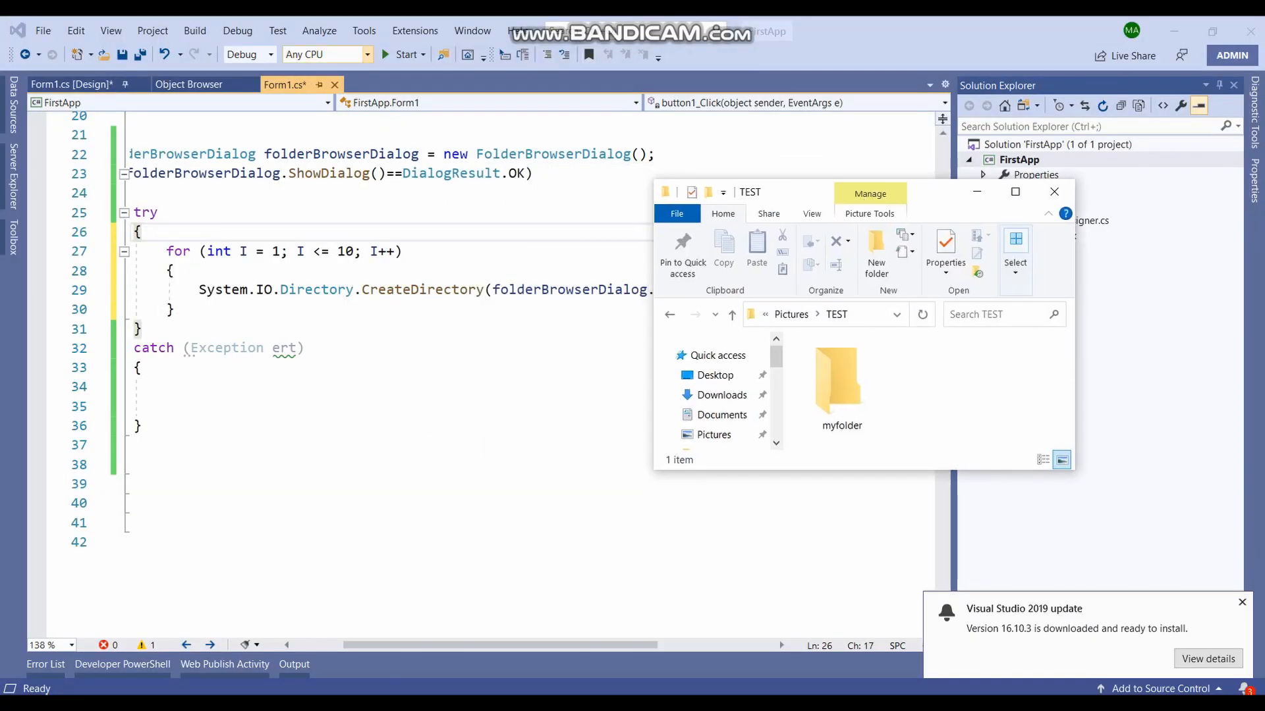
Step: Run the looped app, open the folder browser from button1 and confirm TEST as destination
left_click(402, 54)
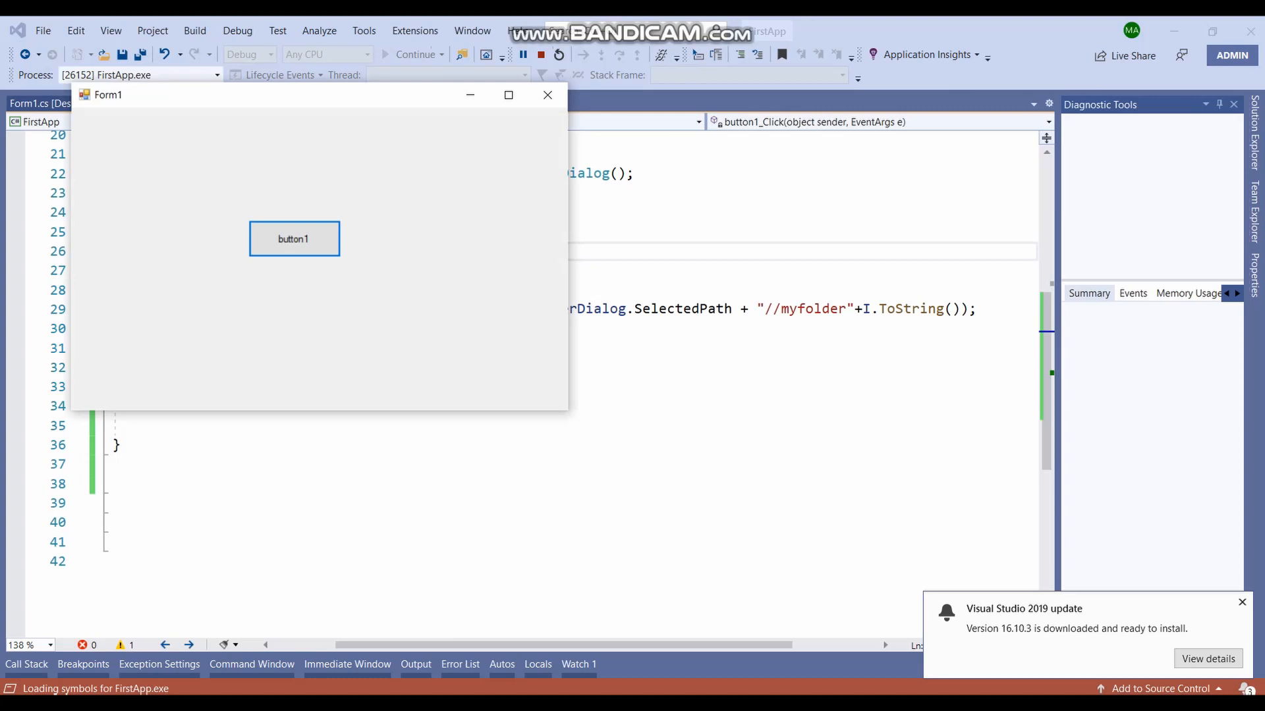
left_click(294, 238)
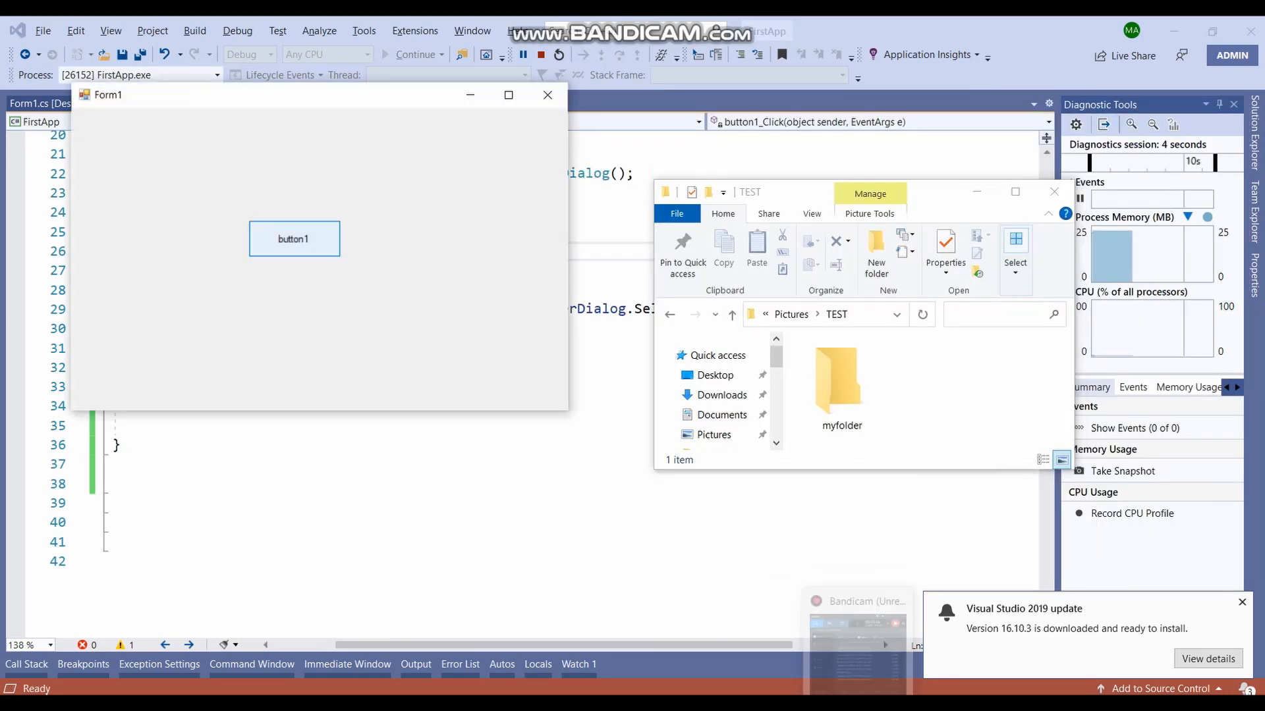
left_click(294, 239)
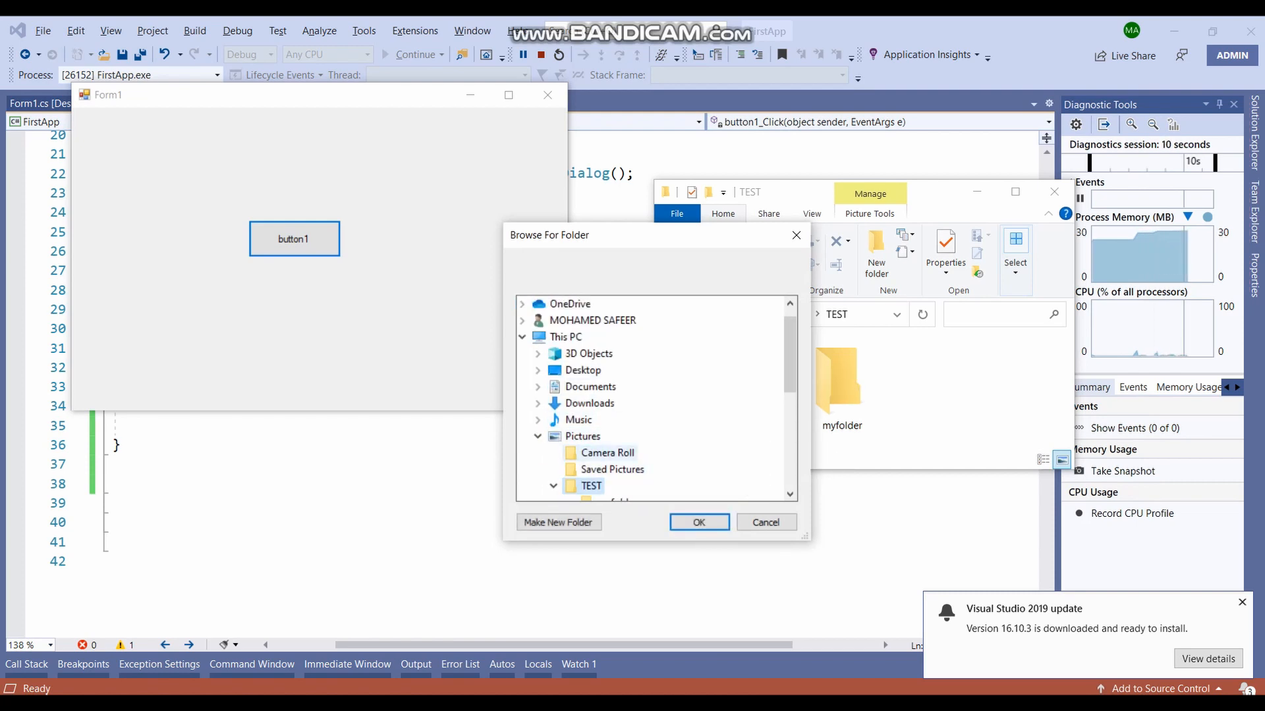
left_click(698, 521)
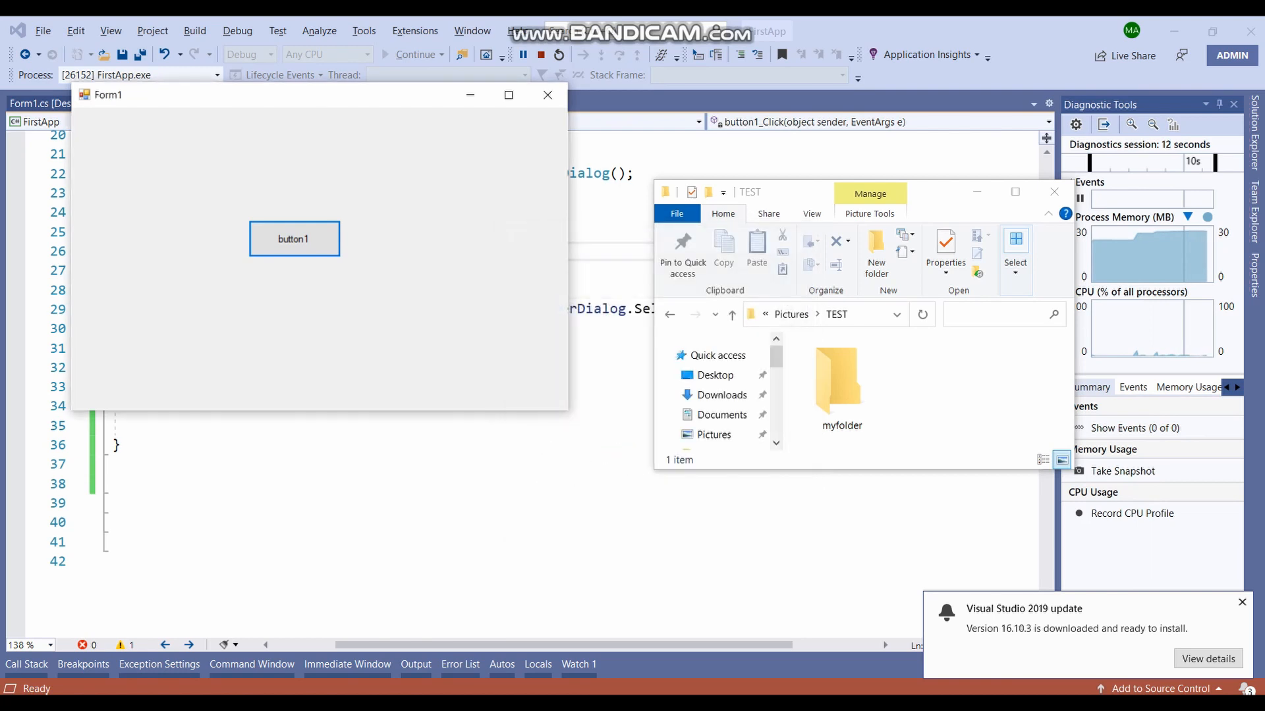